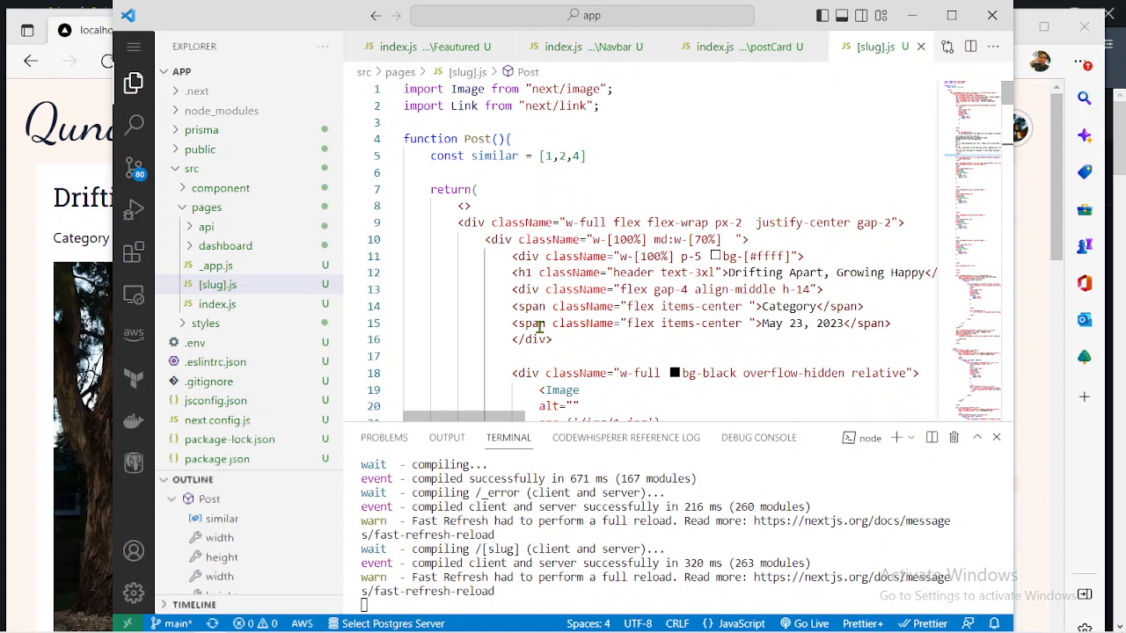
Scroll the local Qunu blog's home page recent posts, then view the /test post page
{"action": "scroll", "scroll_direction": "down", "scroll_amount": 3}
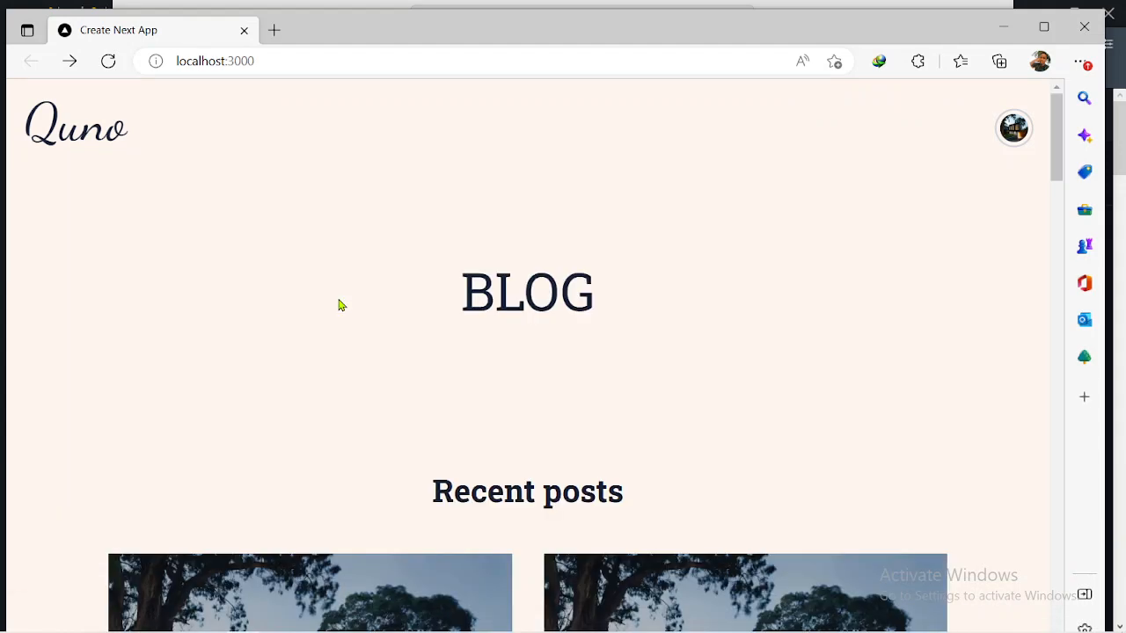
{"action": "scroll", "scroll_direction": "down", "scroll_amount": 3}
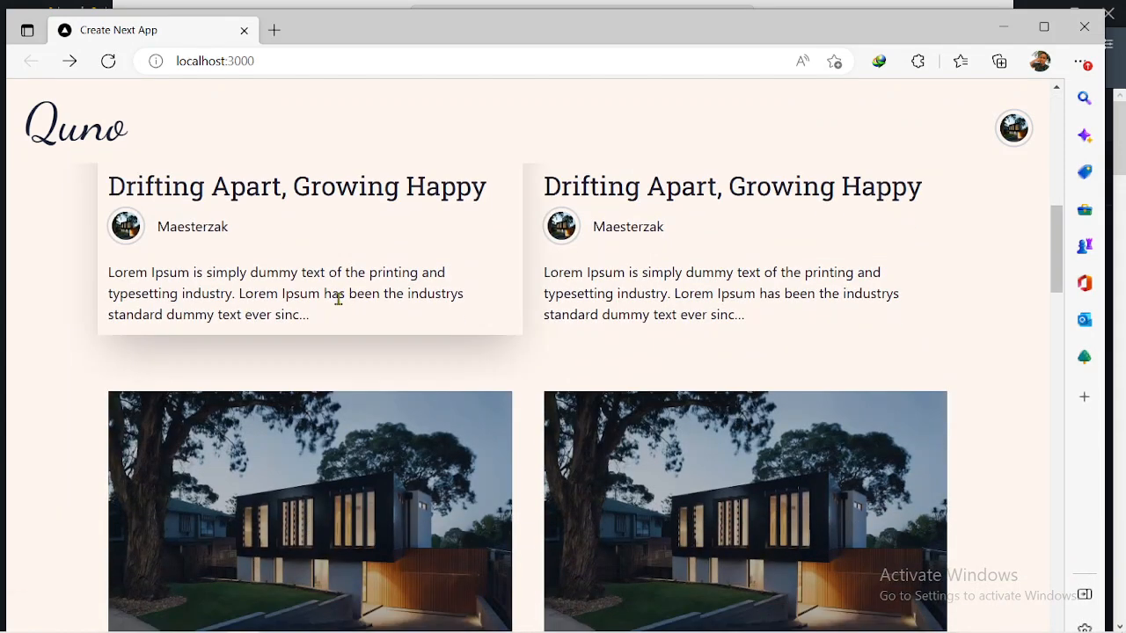
{"action": "scroll", "scroll_direction": "down", "scroll_amount": 3}
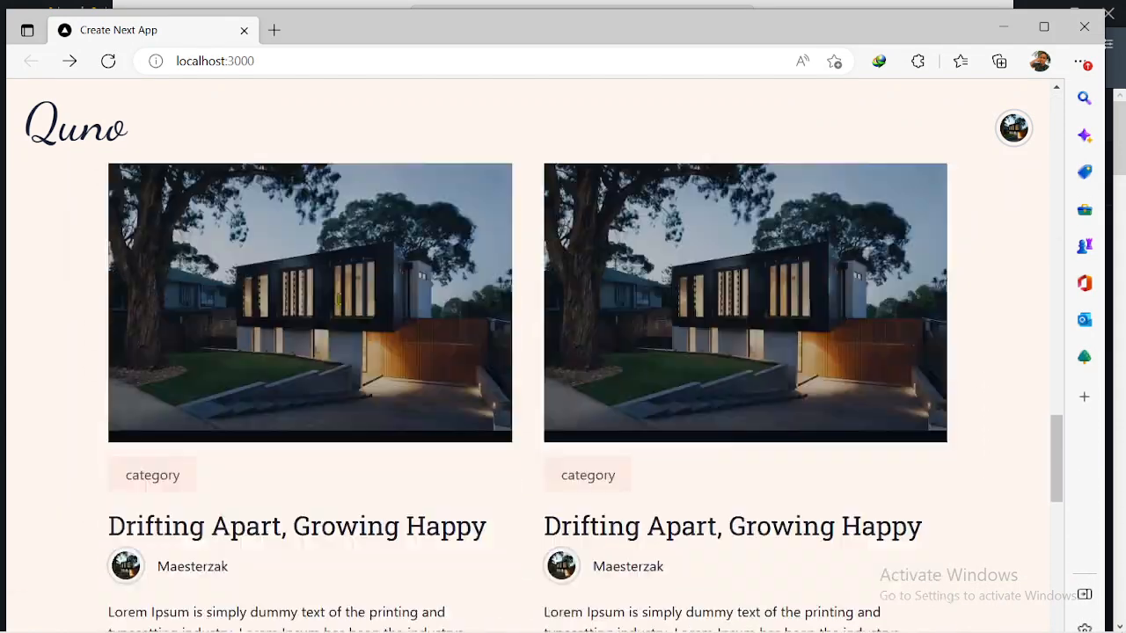
{"action": "scroll", "scroll_direction": "down", "scroll_amount": 3}
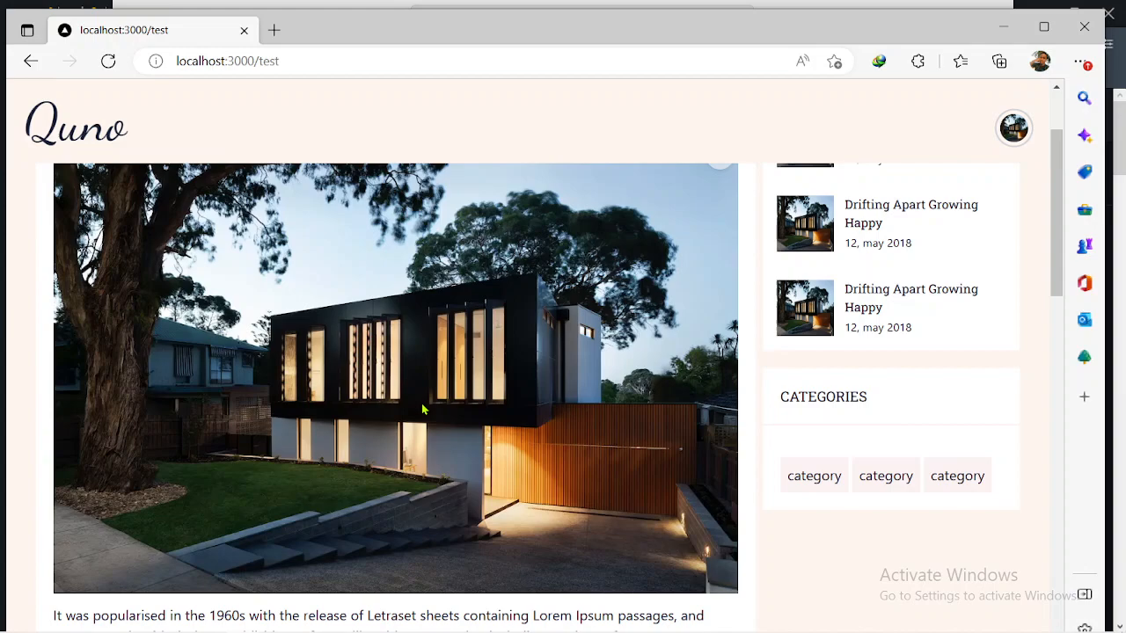
{"action": "scroll", "scroll_direction": "down", "scroll_amount": 3}
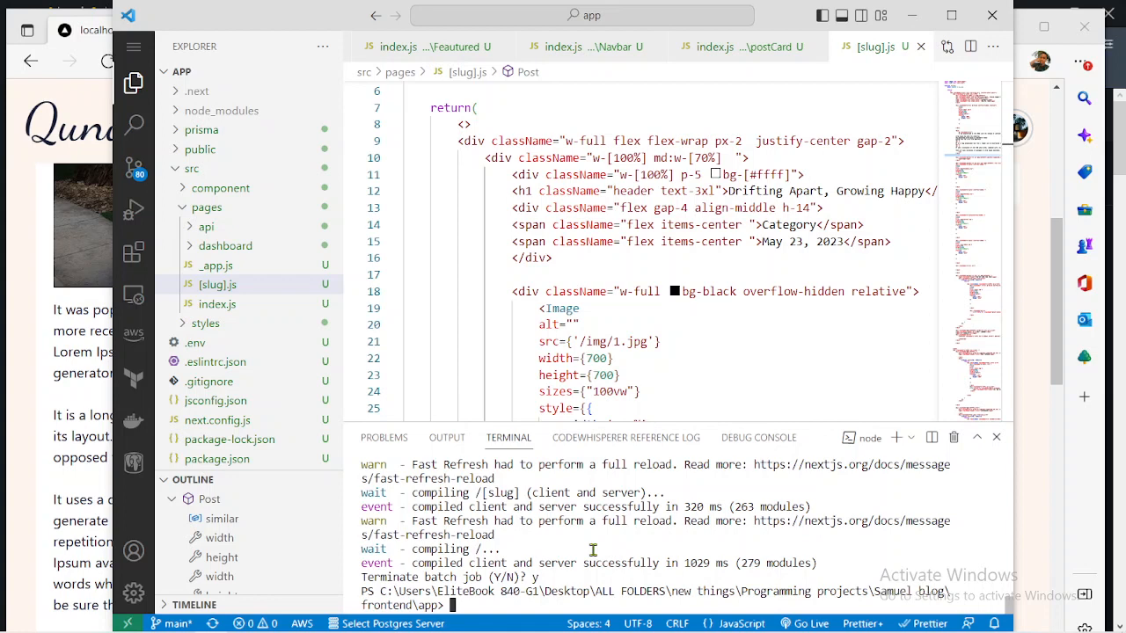
With the dev server stopped, type git init in the project terminal
{"action": "type", "text": "git init"}
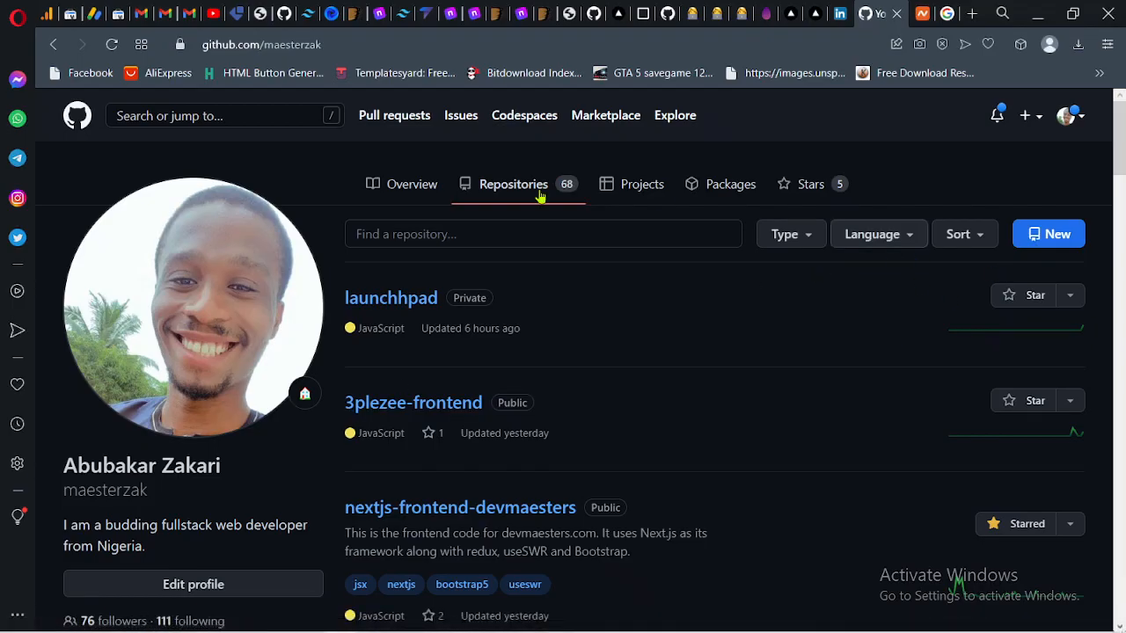
{"action": "mouse_move", "coordinate": [802, 367]}
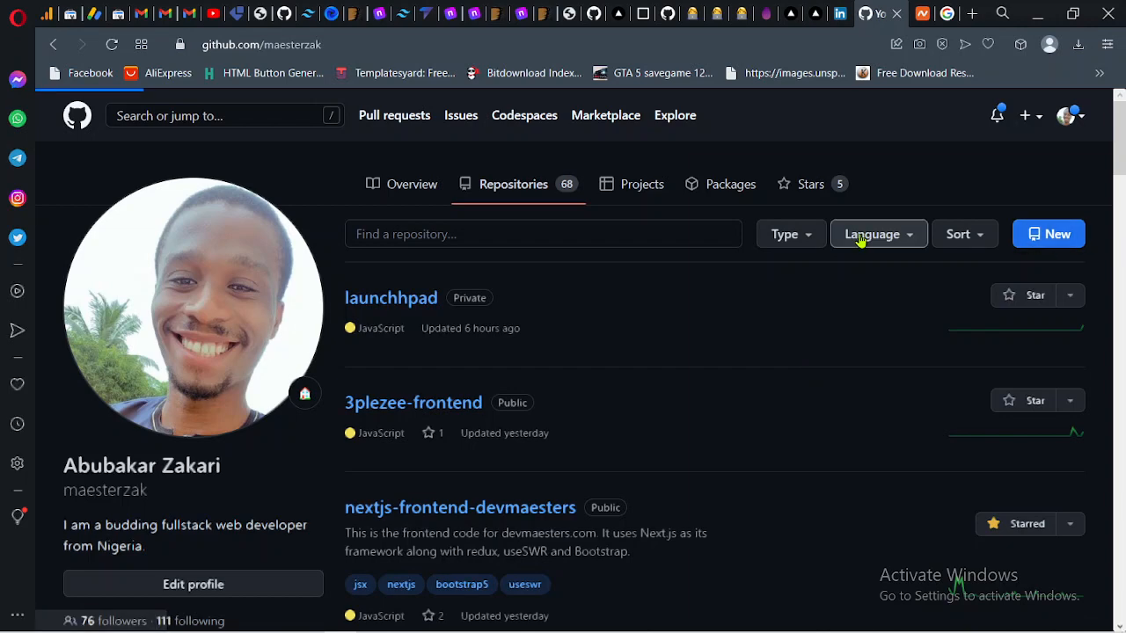
Create a new public repository named sammy-blog on the profile's Repositories tab
{"action": "left_click", "coordinate": [1049, 233]}
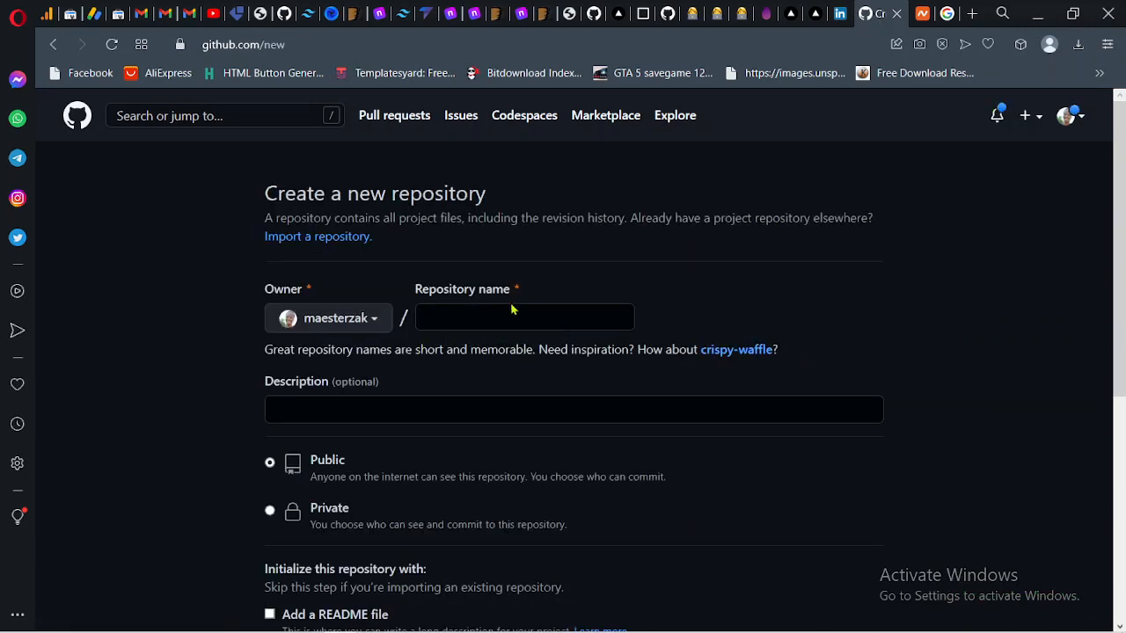
{"action": "left_click", "coordinate": [524, 317]}
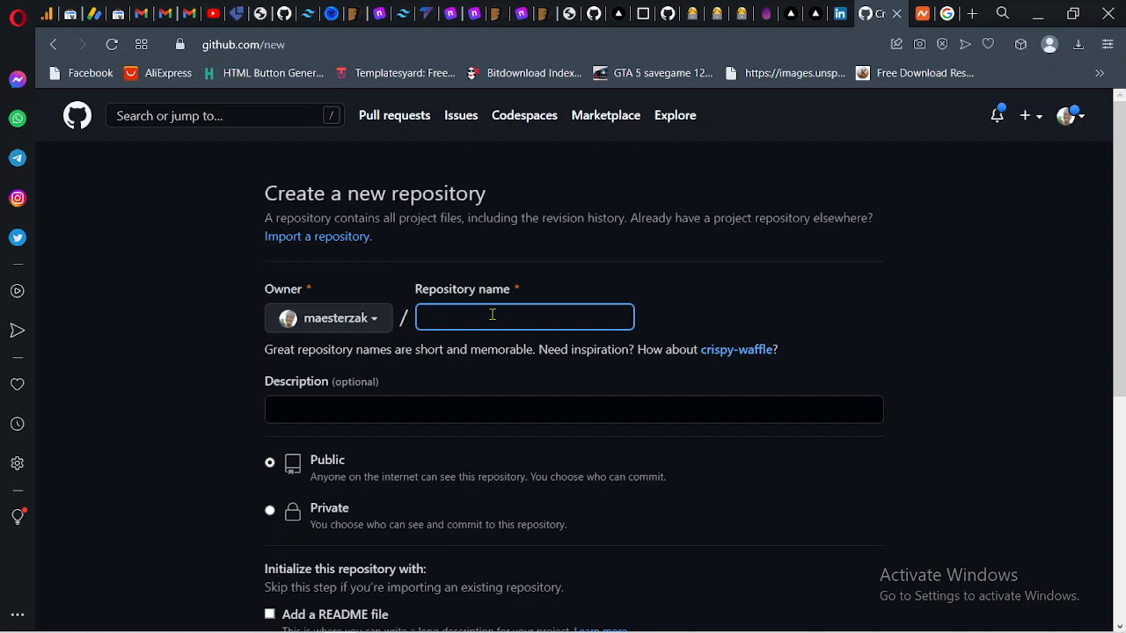
{"action": "type", "text": "sammy-blog"}
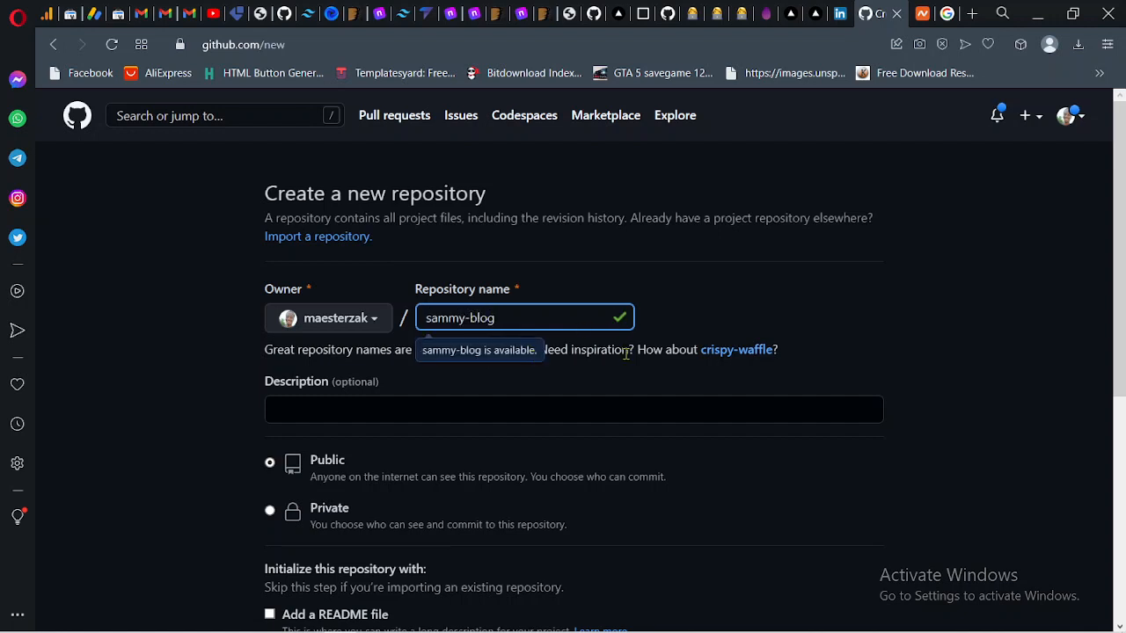
{"action": "scroll", "scroll_direction": "down", "scroll_amount": 3}
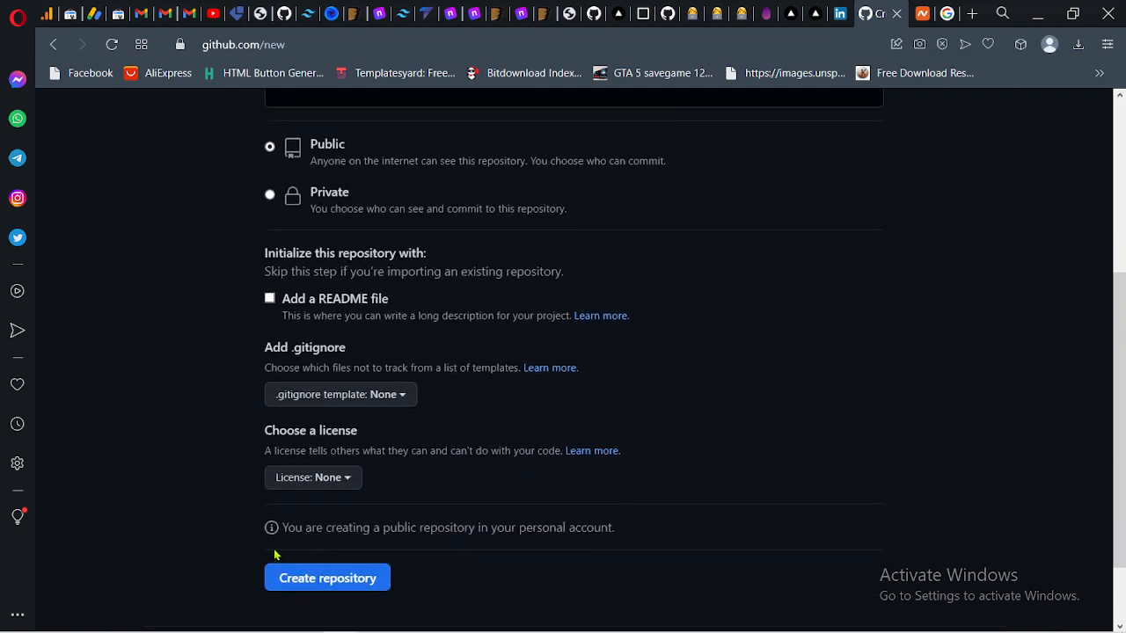
{"action": "left_click", "coordinate": [327, 578]}
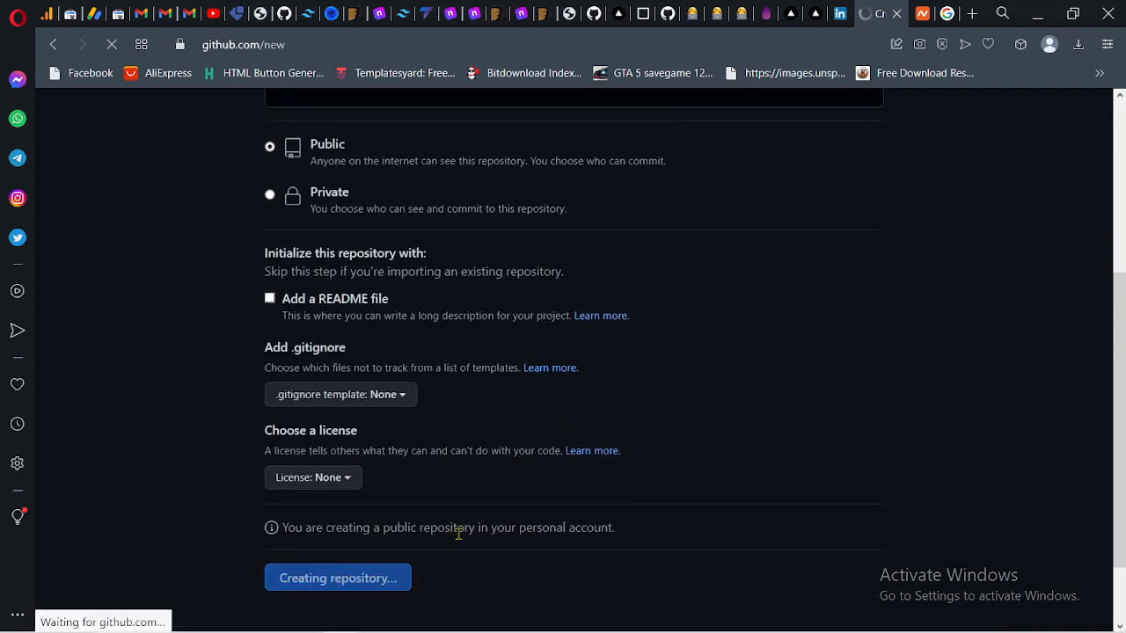
{"action": "left_click", "coordinate": [336, 578]}
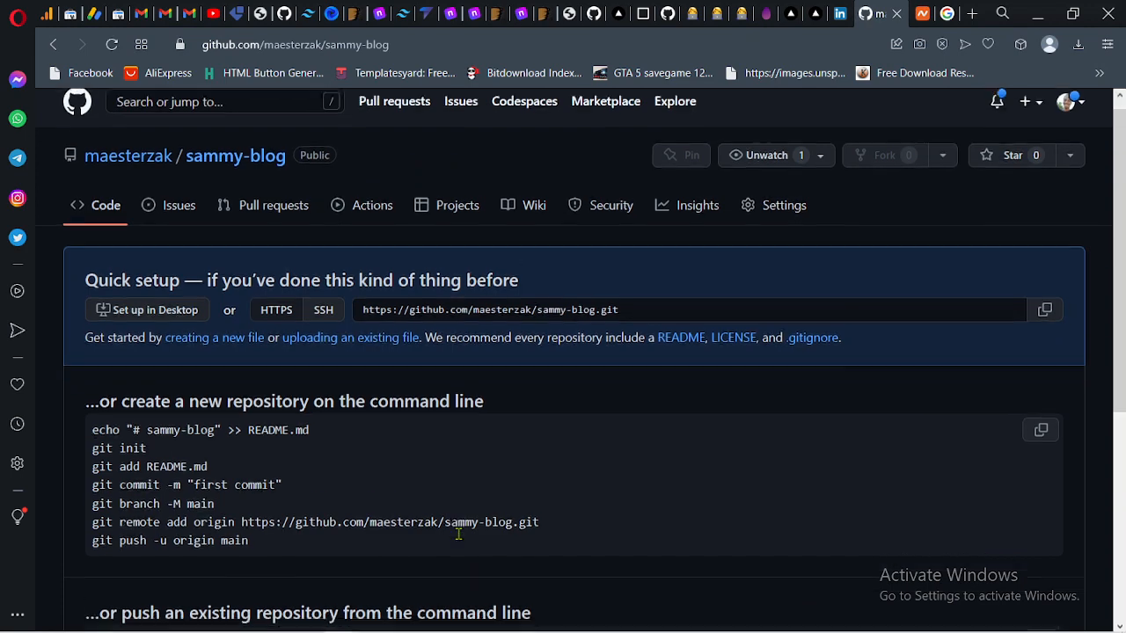
{"action": "scroll", "scroll_direction": "down", "scroll_amount": 3}
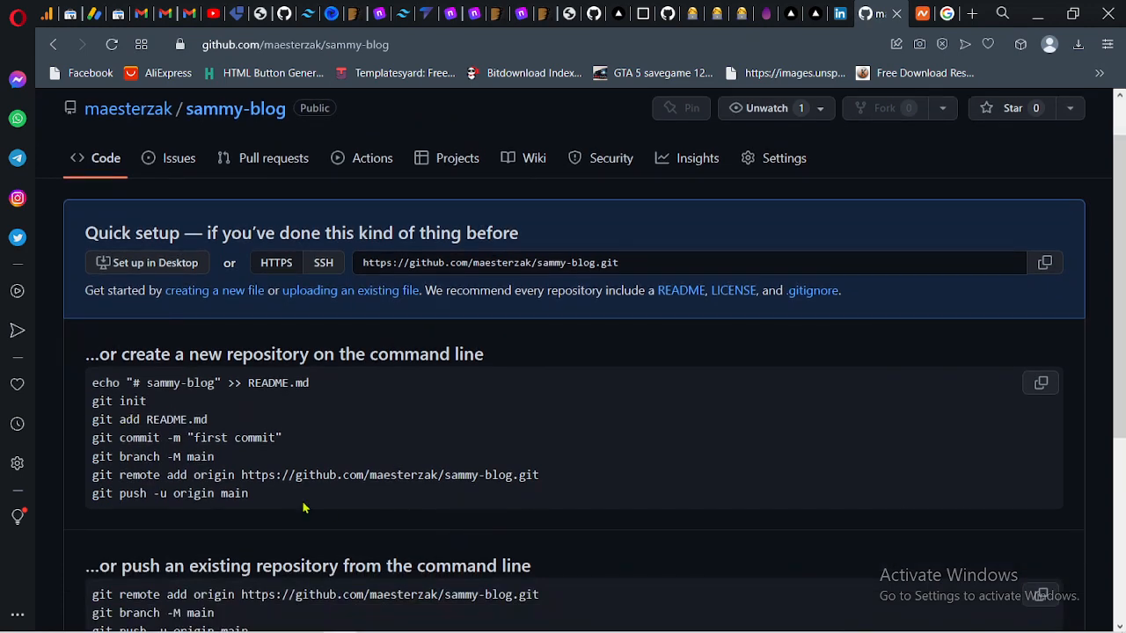
{"action": "scroll", "scroll_direction": "down", "scroll_amount": 3}
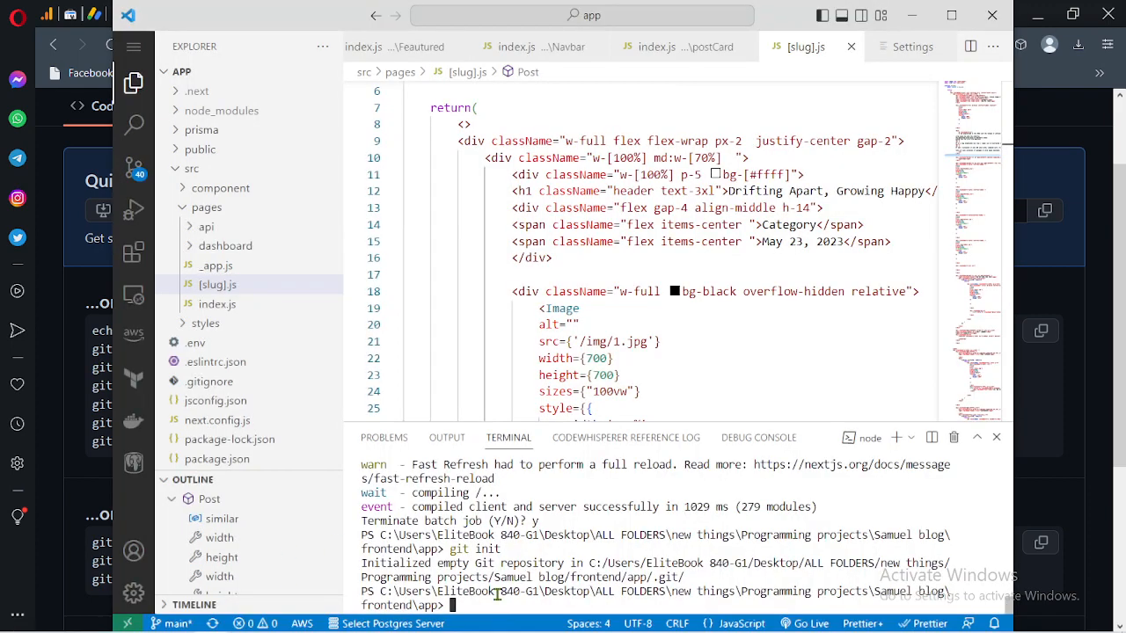
Enter the git commands to initialize the repo and stage all project files
{"action": "type", "text": "git"}
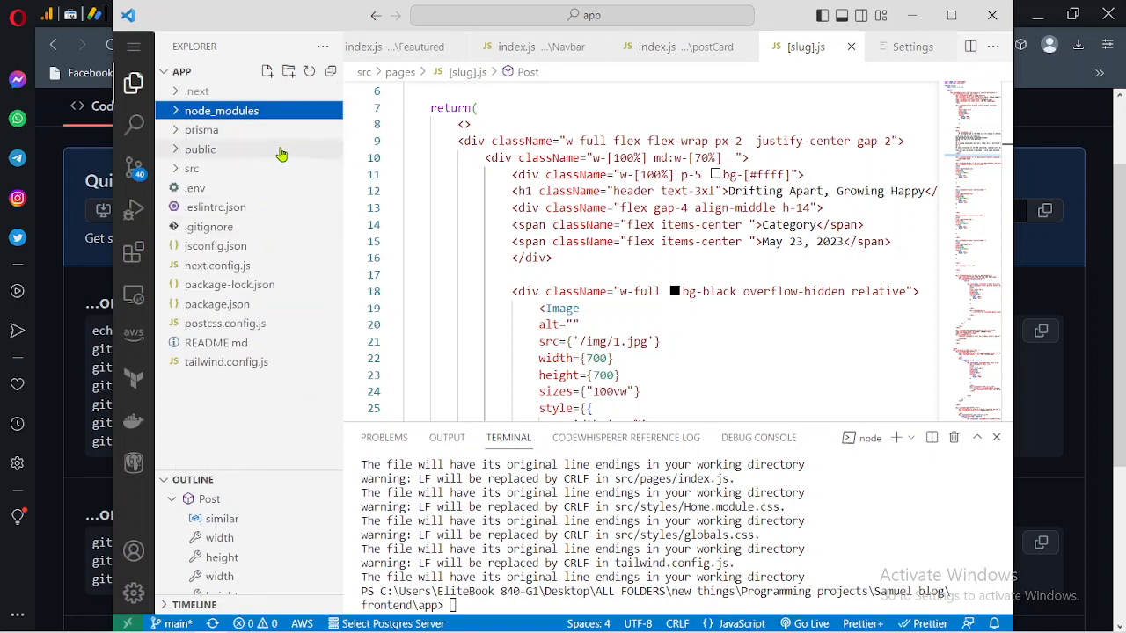
{"action": "mouse_move", "coordinate": [260, 116]}
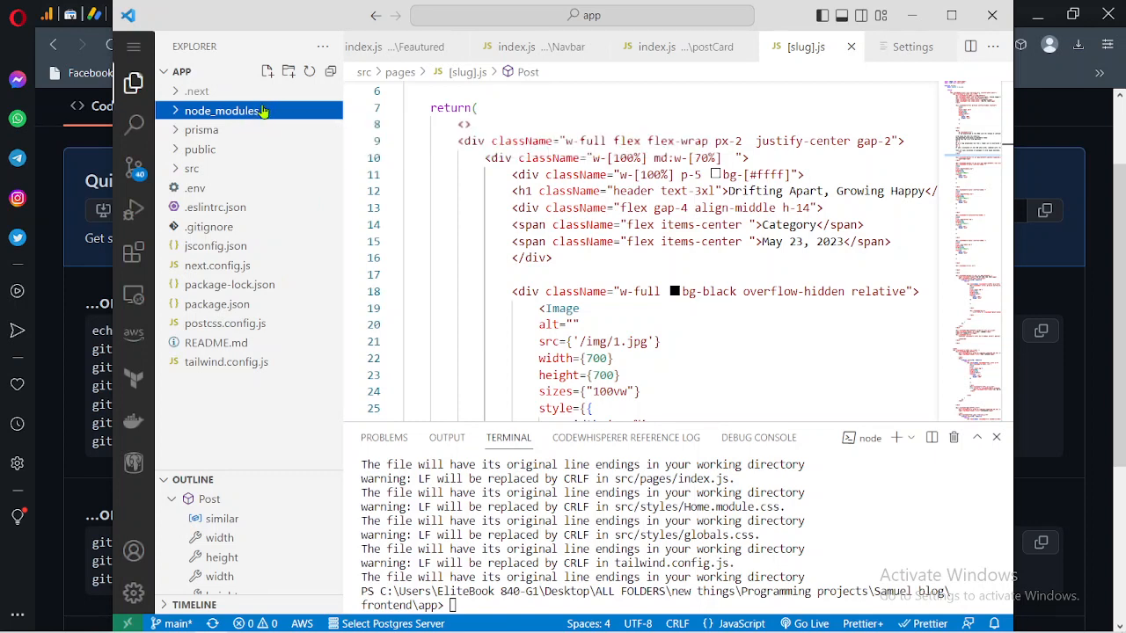
{"action": "mouse_move", "coordinate": [259, 110]}
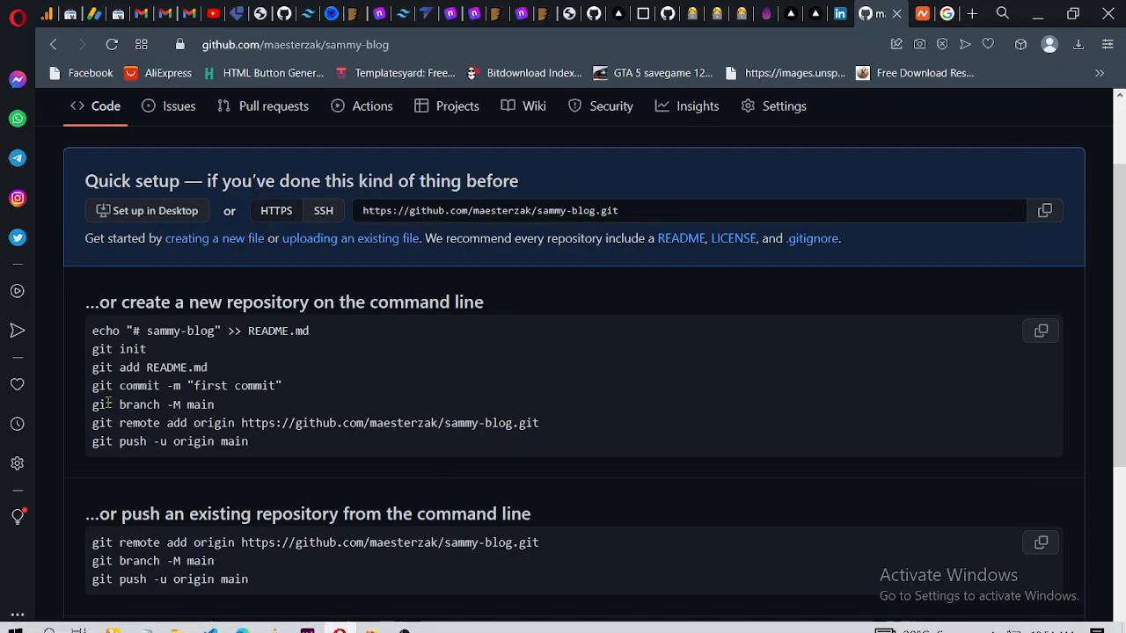
{"action": "left_click_drag", "start_coordinate": [92, 385], "coordinate": [249, 441]}
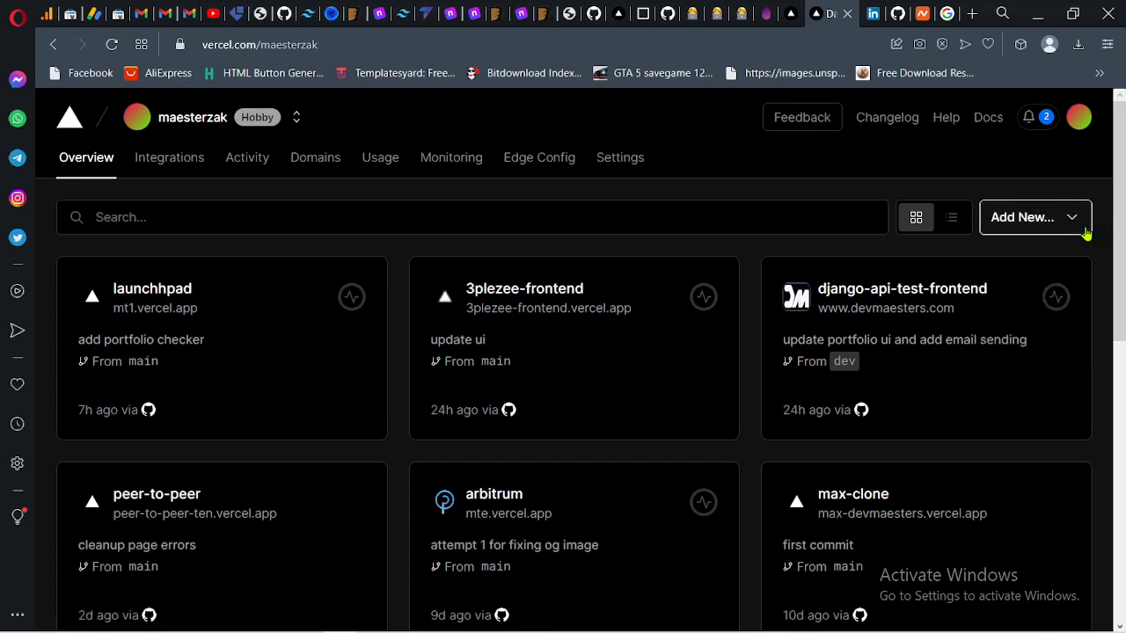
Import the sammy-blog repository from vercel.com/new's Import Git Repository list
{"action": "left_click", "coordinate": [1022, 217]}
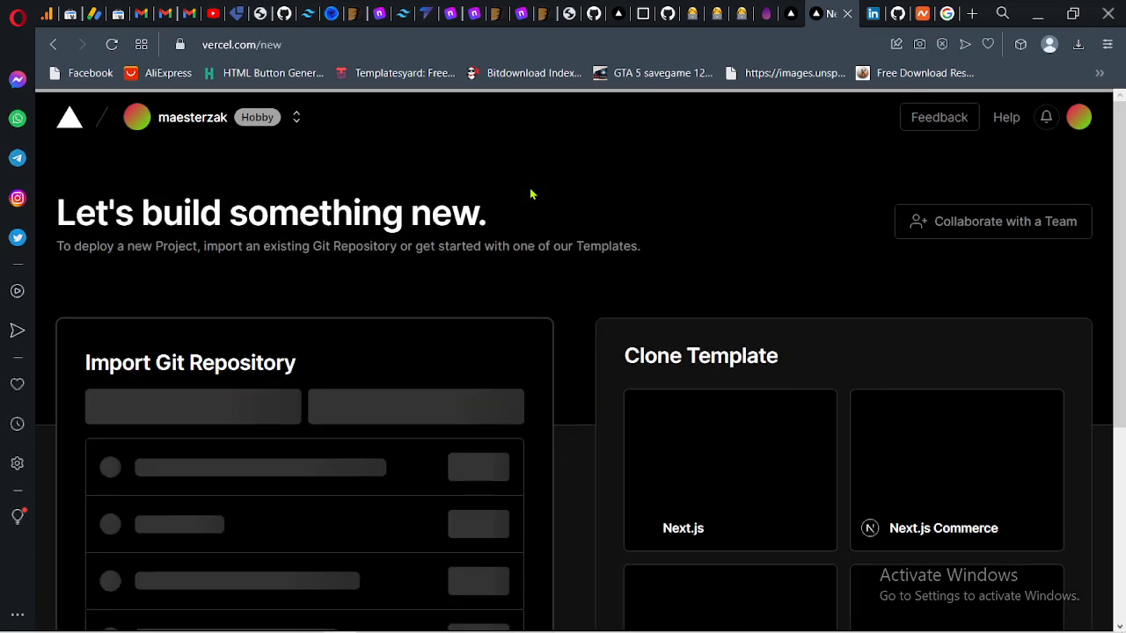
{"action": "scroll", "scroll_direction": "down", "scroll_amount": 3}
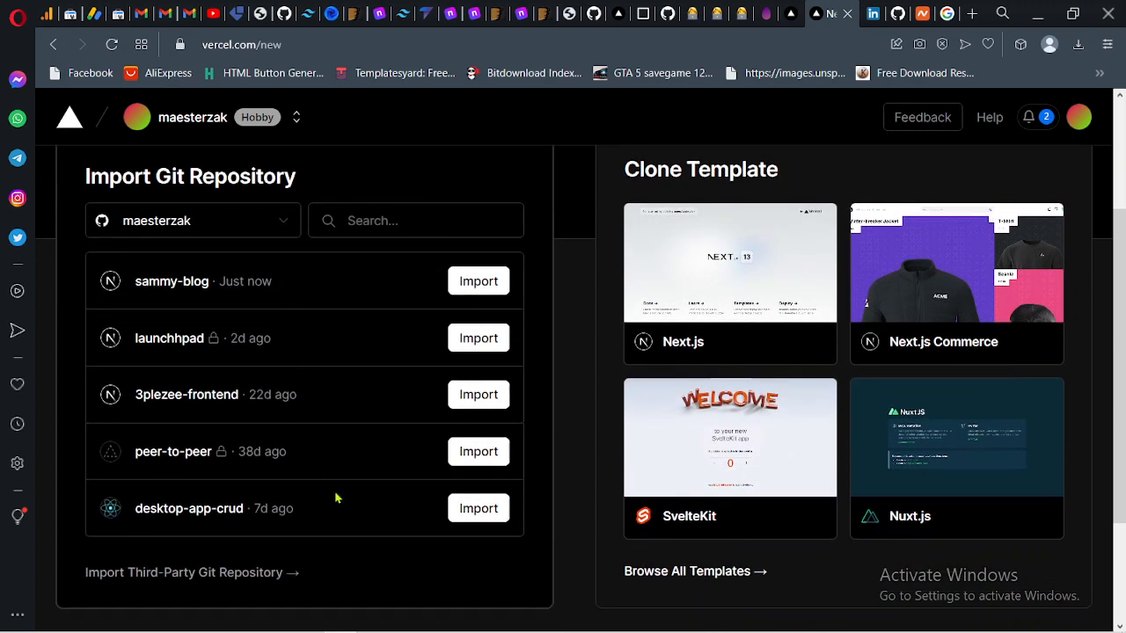
{"action": "scroll", "scroll_direction": "down", "scroll_amount": 3}
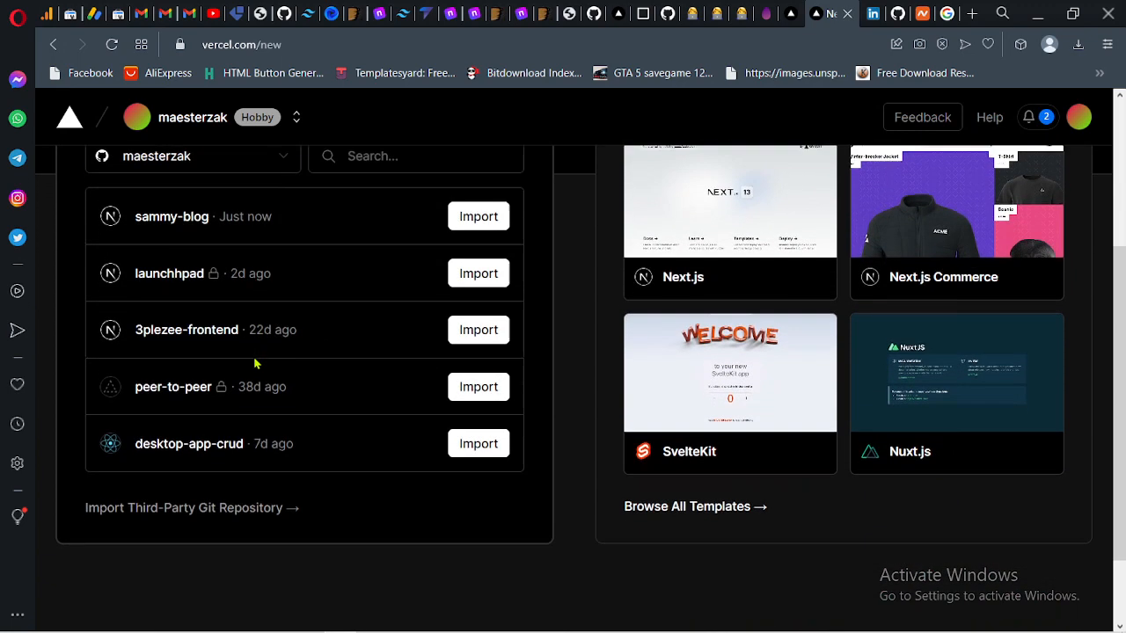
{"action": "scroll", "scroll_direction": "down", "scroll_amount": 3}
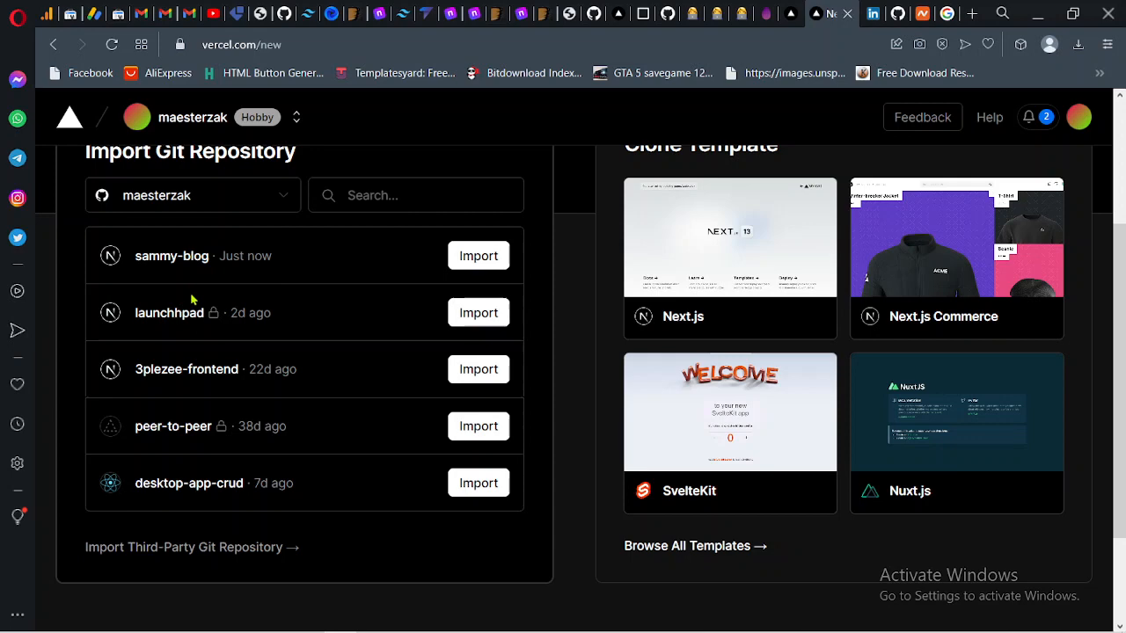
{"action": "mouse_move", "coordinate": [251, 354]}
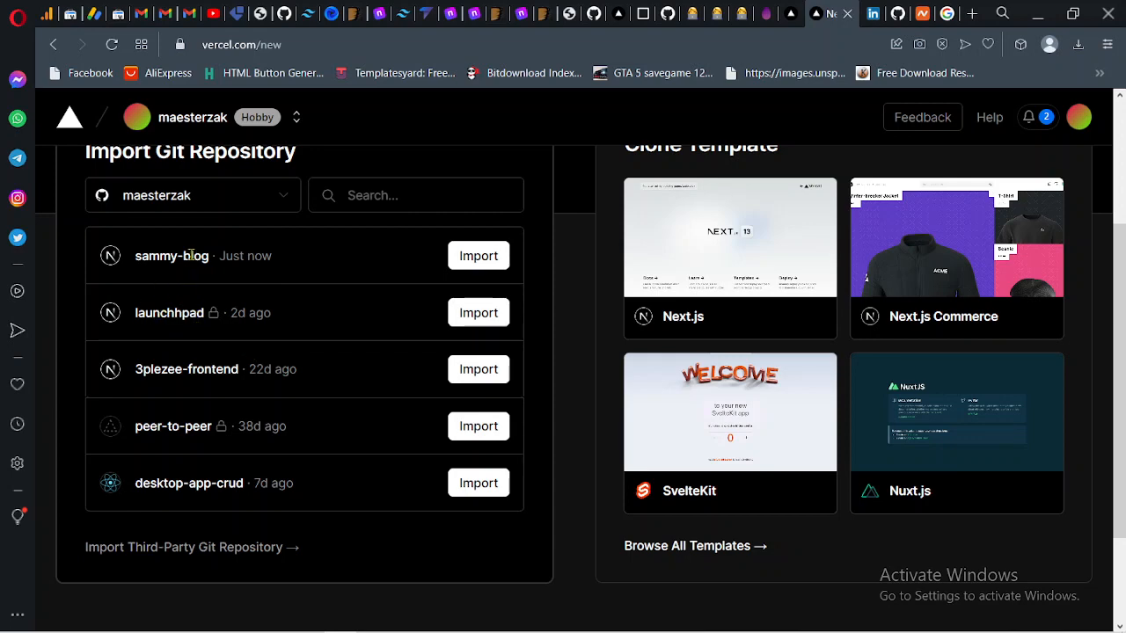
{"action": "double_click", "coordinate": [171, 256]}
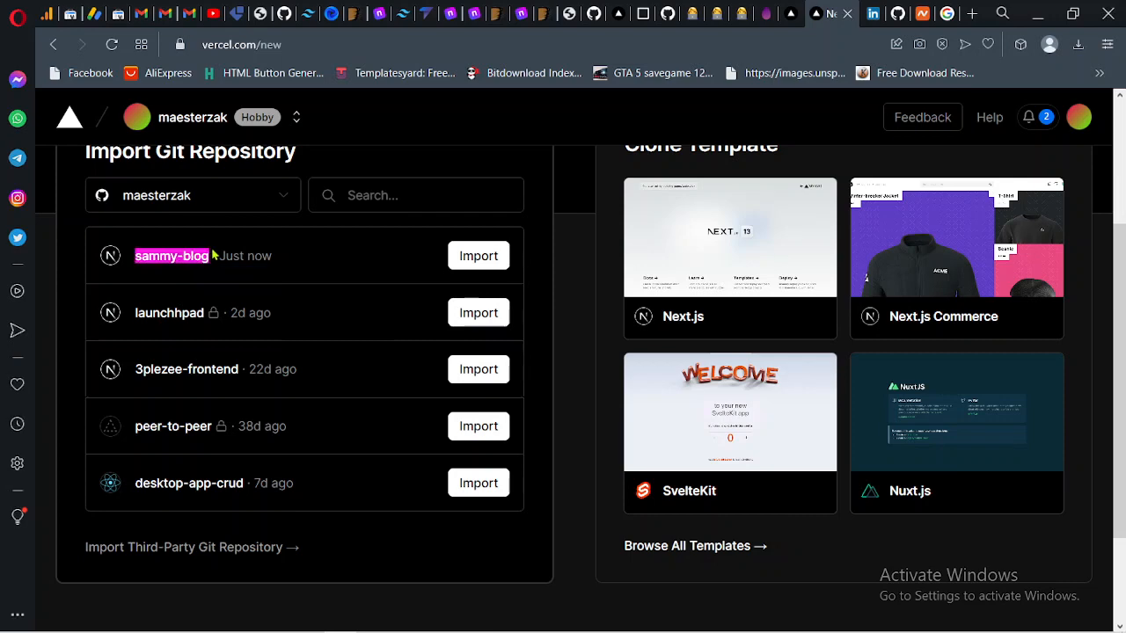
{"action": "left_click", "coordinate": [479, 256]}
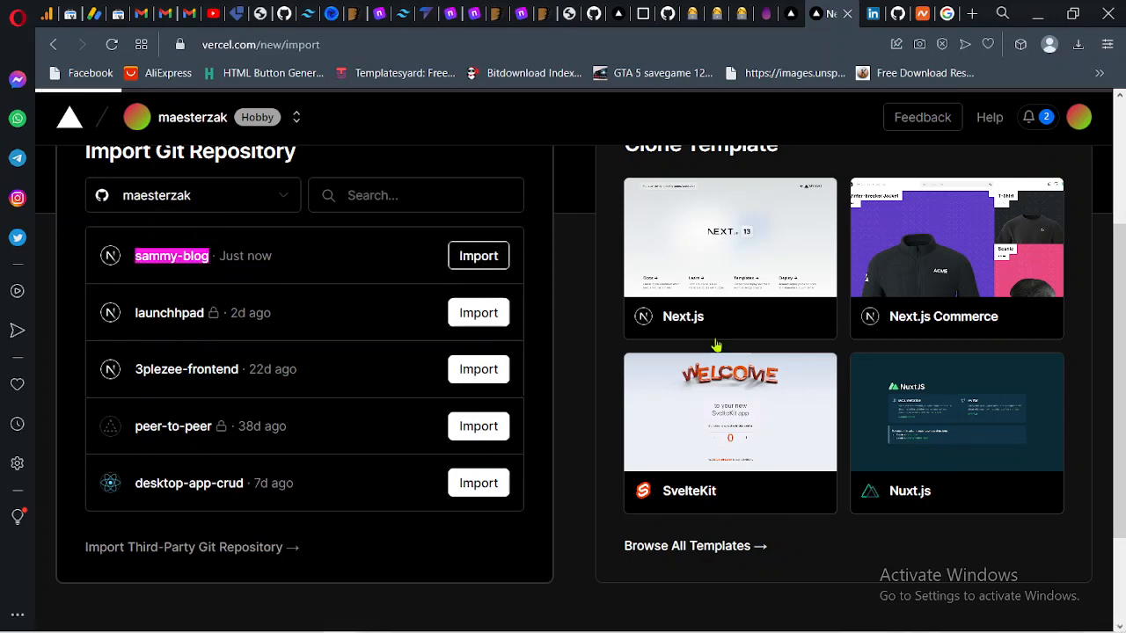
{"action": "left_click", "coordinate": [478, 255]}
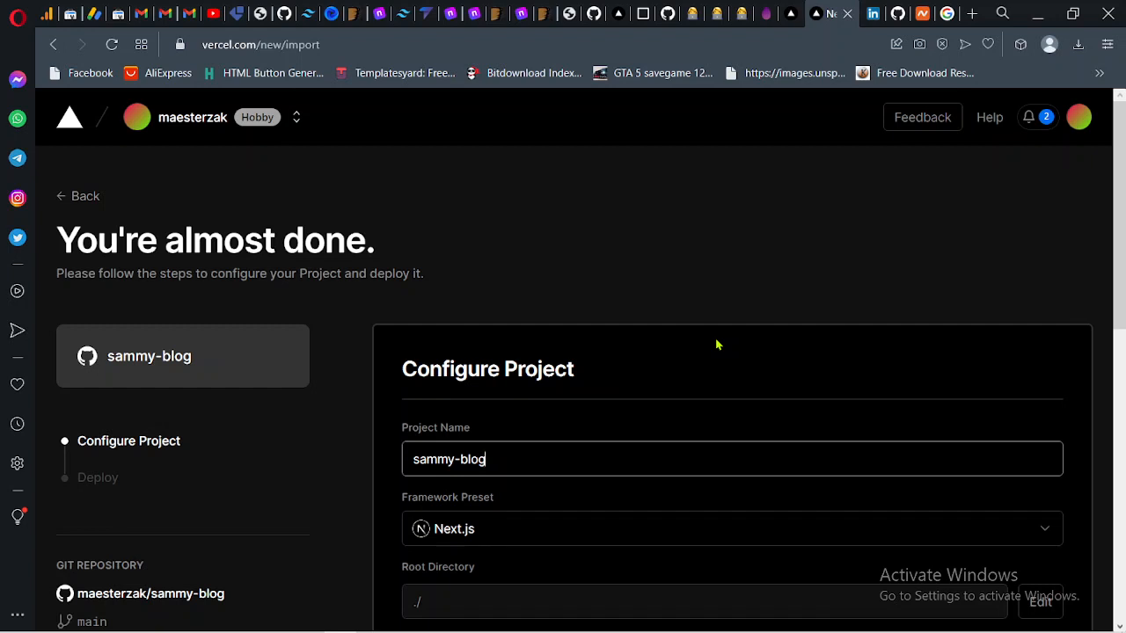
Keep the sammy-blog name and Next.js preset, then deploy
{"action": "scroll", "scroll_direction": "down", "scroll_amount": 3}
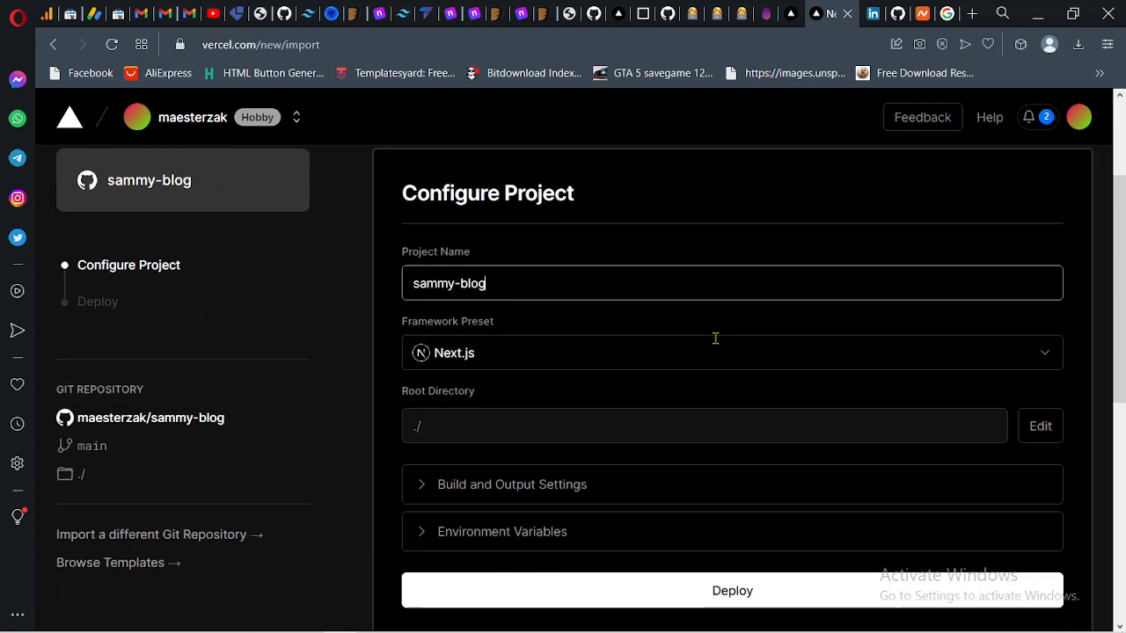
{"action": "scroll", "scroll_direction": "down", "scroll_amount": 3}
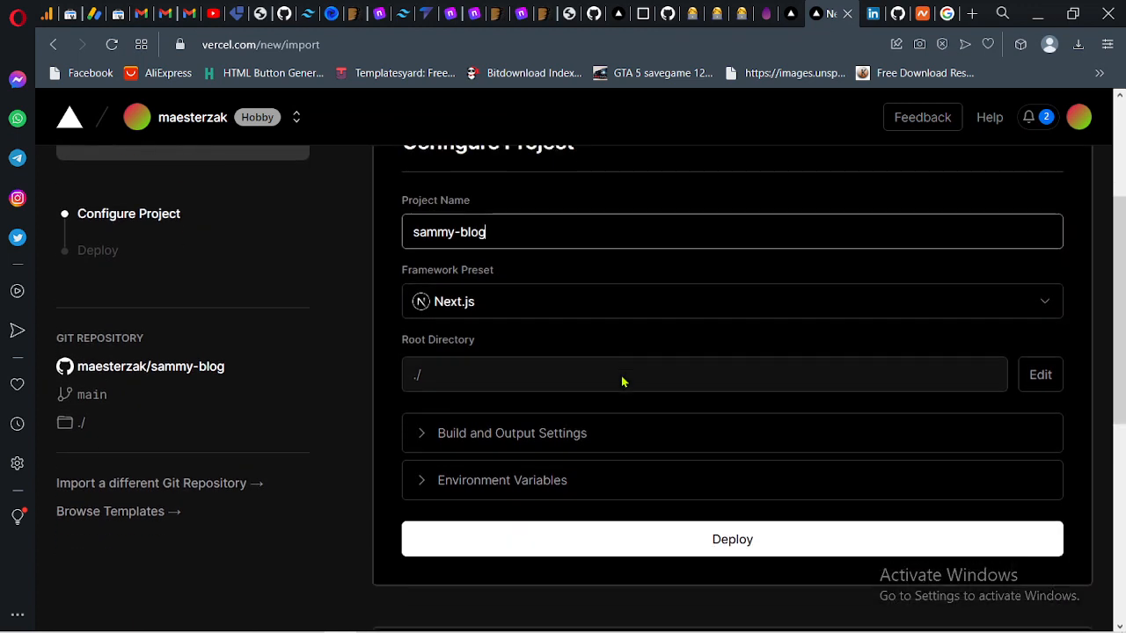
{"action": "left_click", "coordinate": [501, 479]}
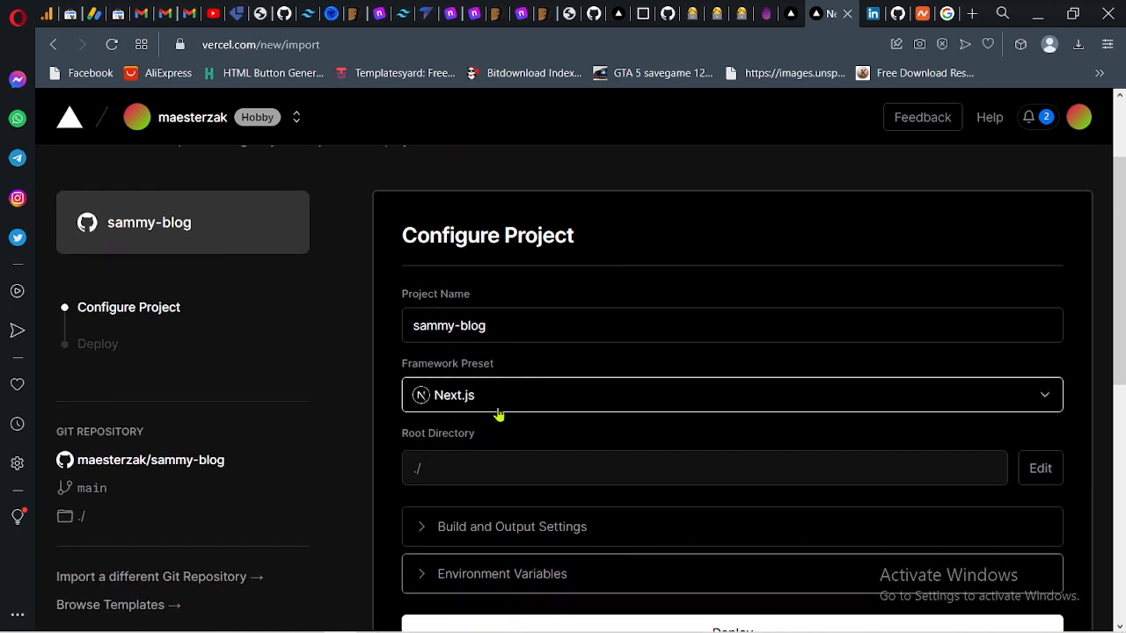
{"action": "left_click", "coordinate": [732, 395]}
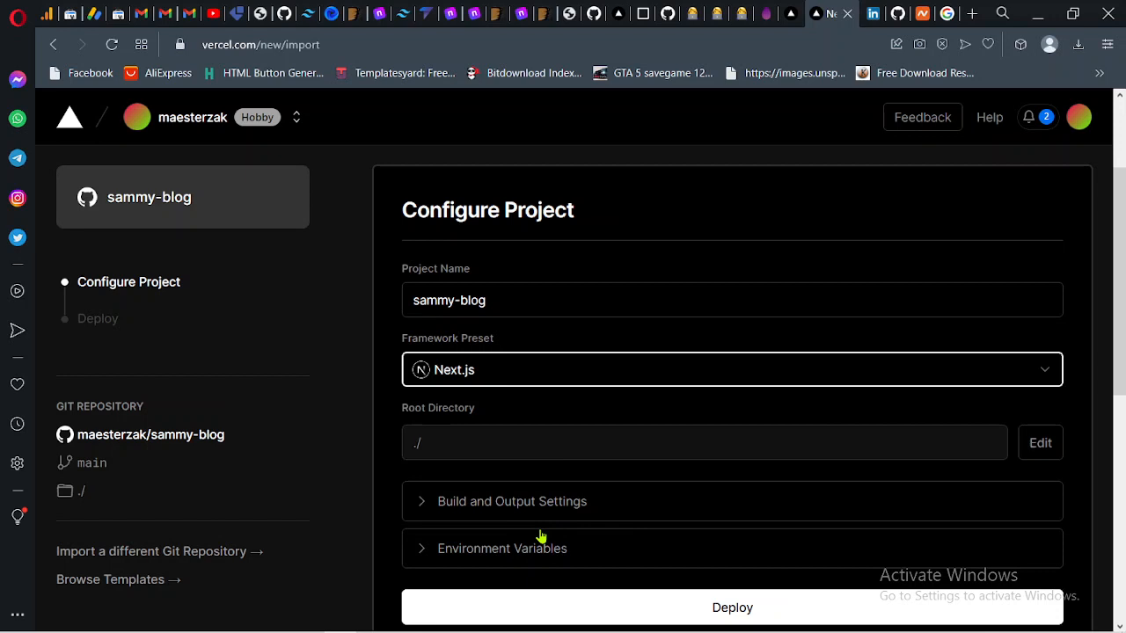
{"action": "left_click", "coordinate": [502, 548]}
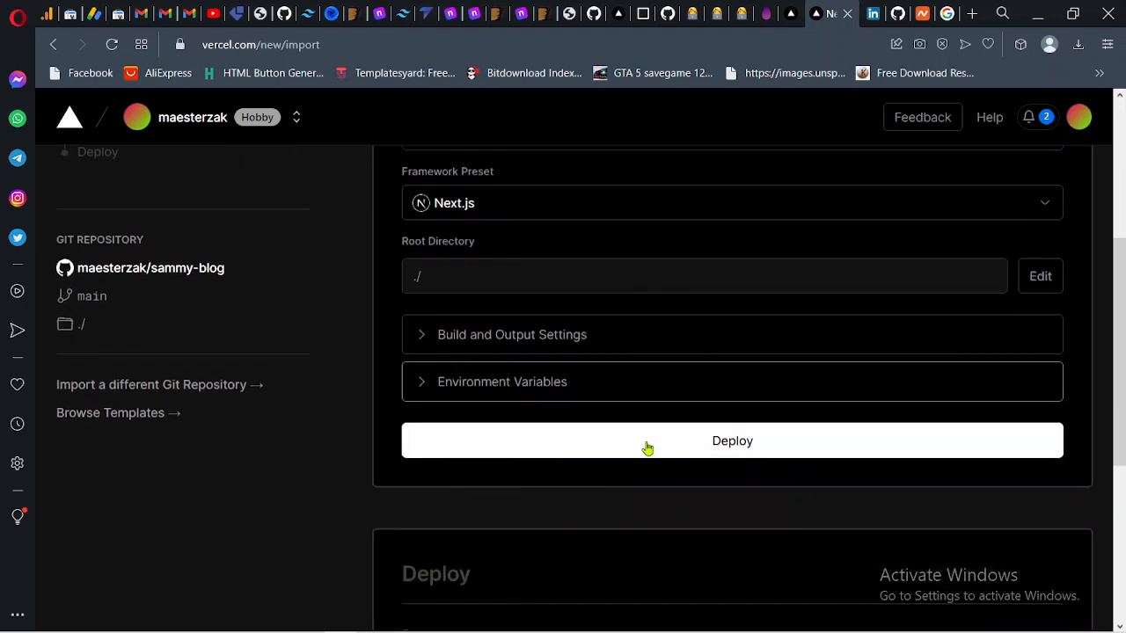
{"action": "left_click", "coordinate": [731, 440]}
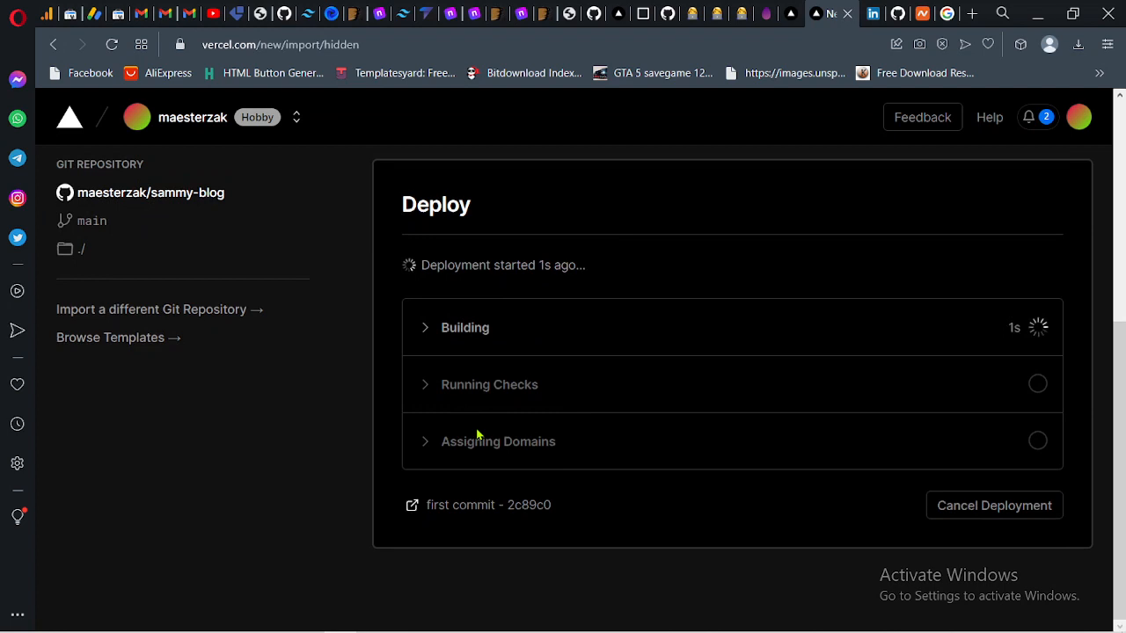
Expand the Building section and scroll its log until 'Build Completed' appears
{"action": "left_click", "coordinate": [425, 327]}
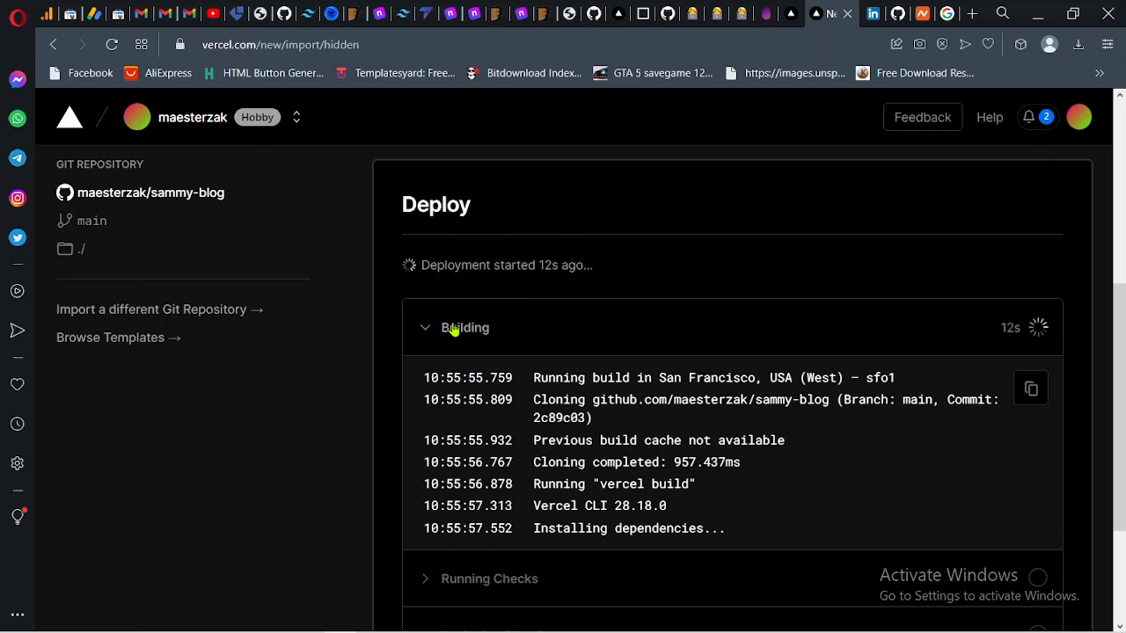
{"action": "scroll", "scroll_direction": "down", "scroll_amount": 3}
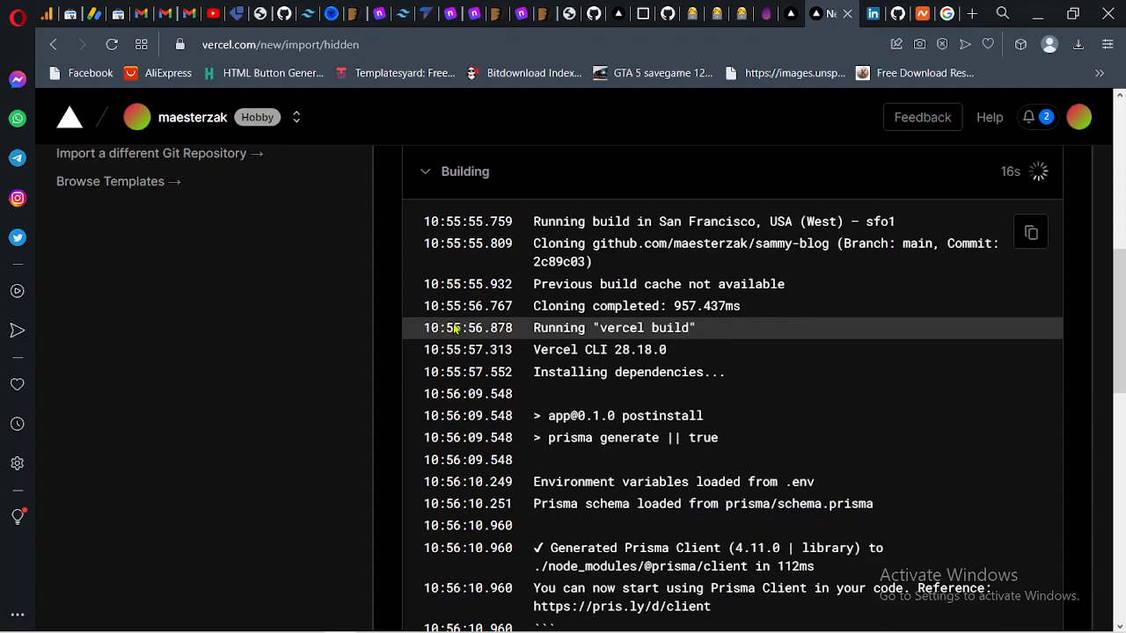
{"action": "scroll", "scroll_direction": "down", "scroll_amount": 3}
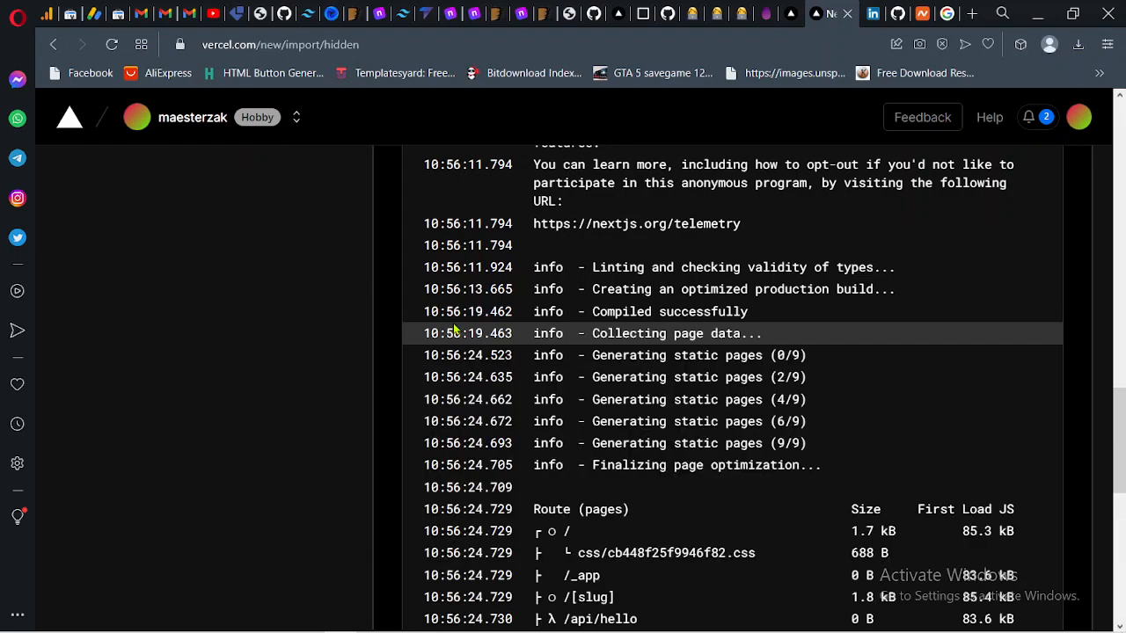
{"action": "scroll", "scroll_direction": "down", "scroll_amount": 3}
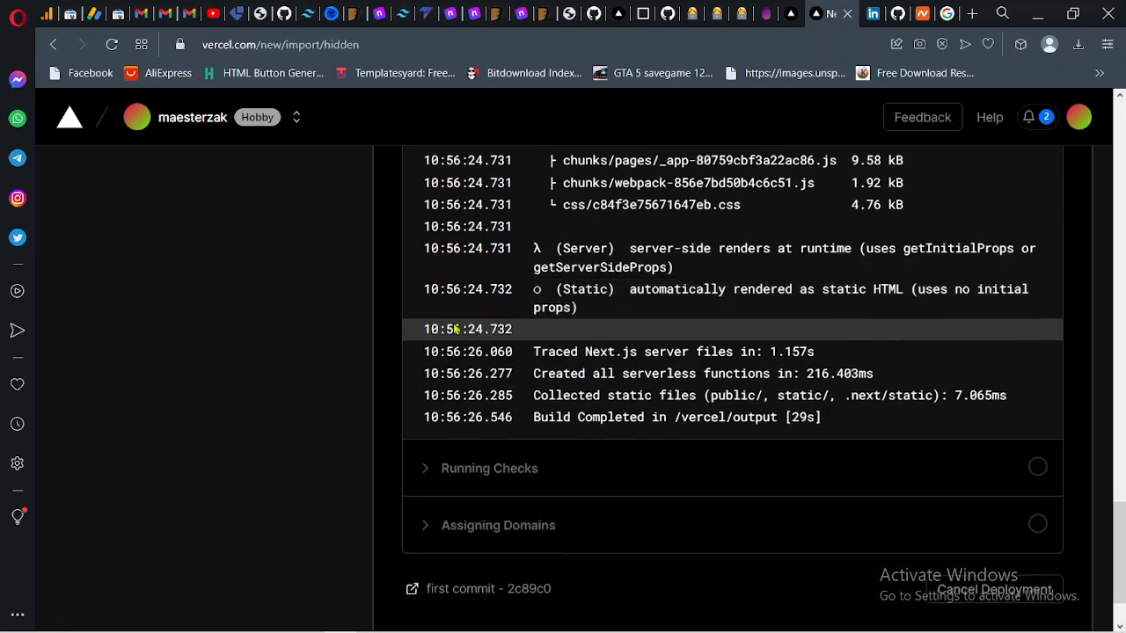
{"action": "scroll", "scroll_direction": "down", "scroll_amount": 3}
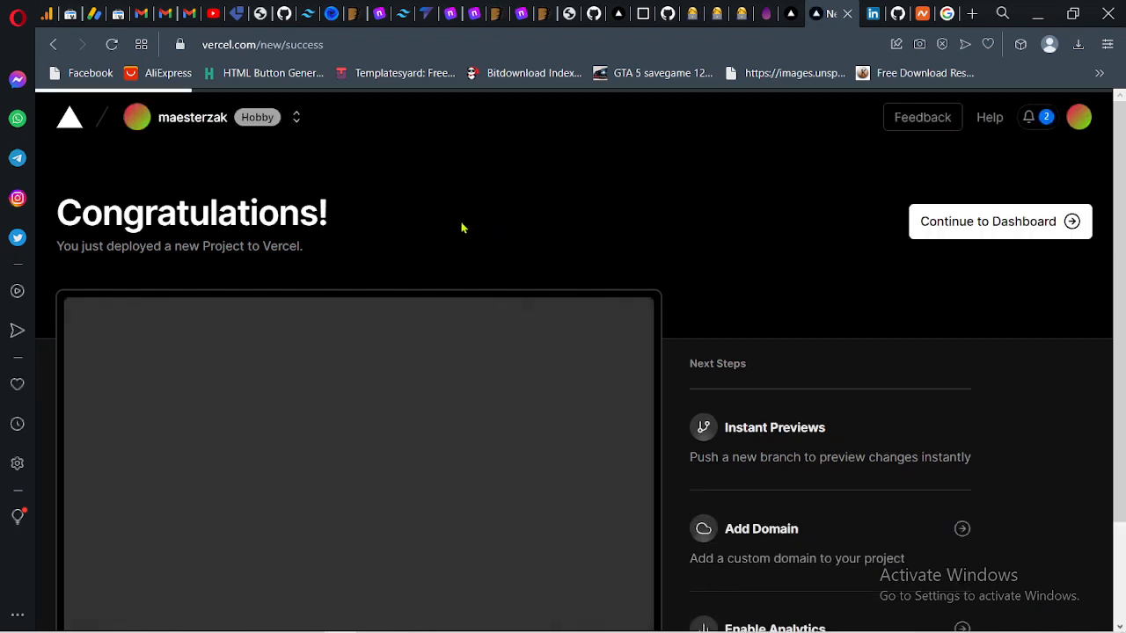
Continue from the Congratulations page to the dashboard and the live deployment
{"action": "scroll", "scroll_direction": "down", "scroll_amount": 3}
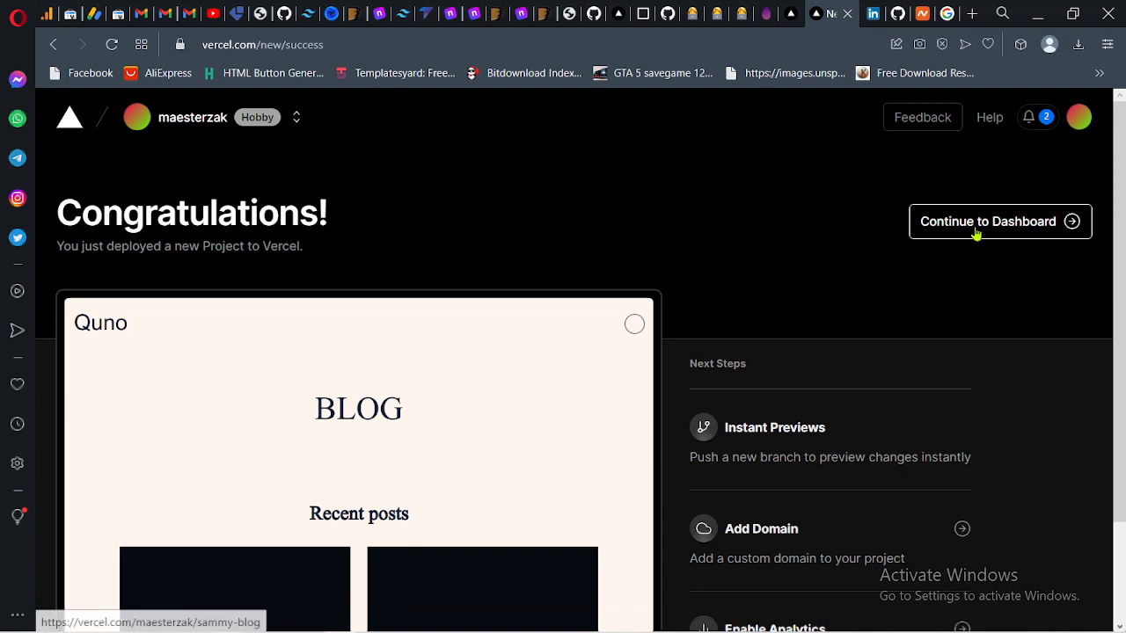
{"action": "left_click", "coordinate": [1000, 221]}
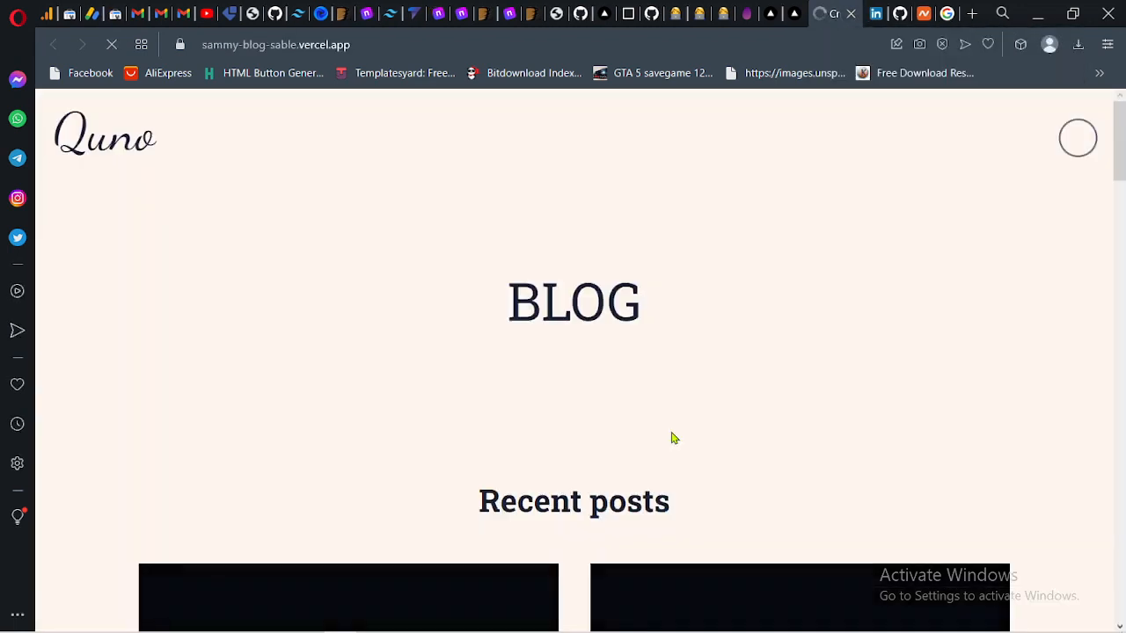
Browse the live blog's recent posts, then load it at sammy-blog.vercel.app
{"action": "scroll", "scroll_direction": "down", "scroll_amount": 3}
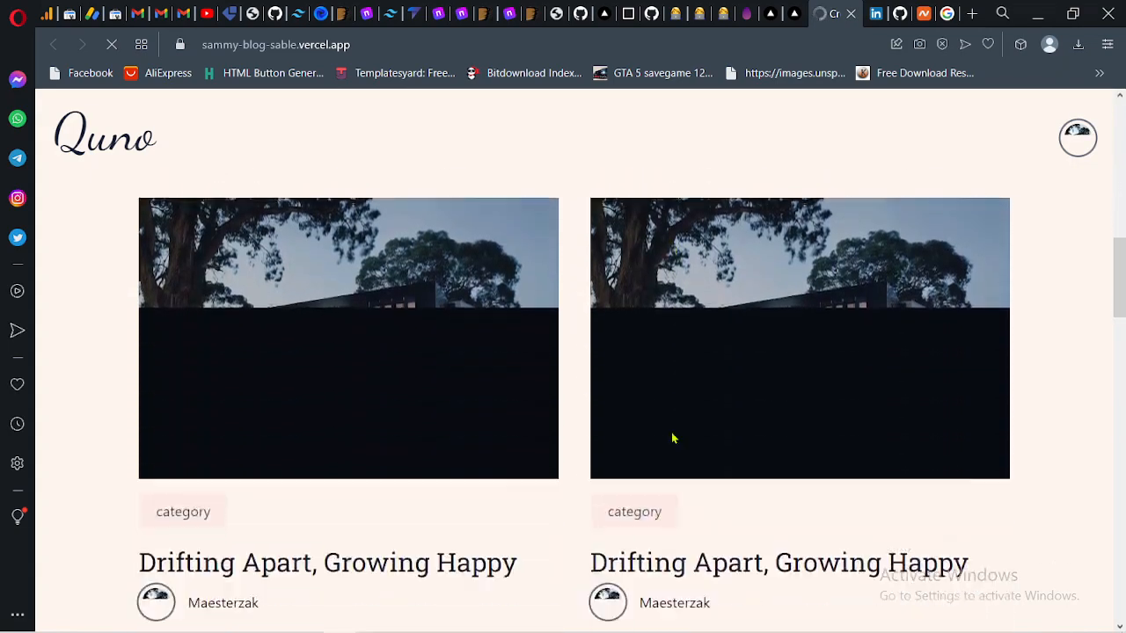
{"action": "scroll", "scroll_direction": "down", "scroll_amount": 3}
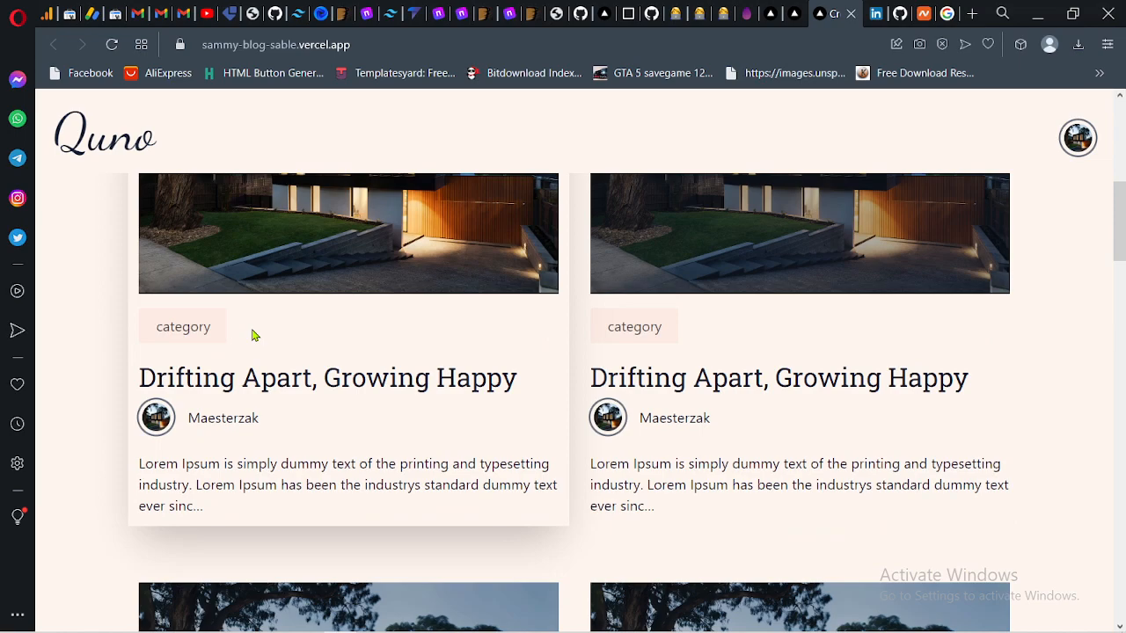
{"action": "scroll", "scroll_direction": "down", "scroll_amount": 3}
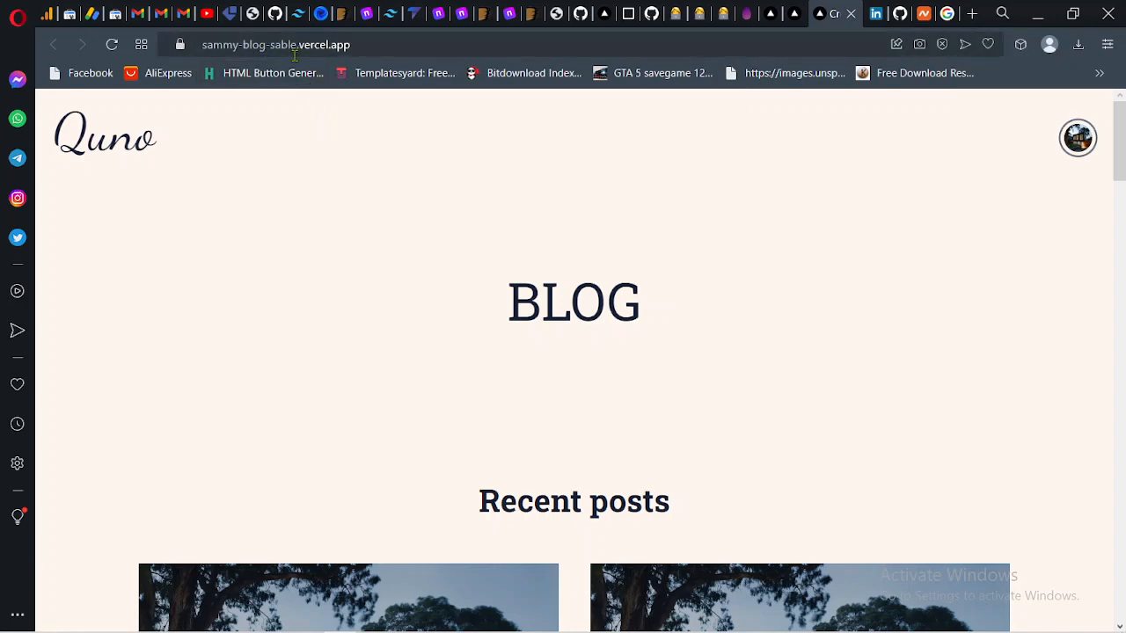
{"action": "mouse_move", "coordinate": [321, 202]}
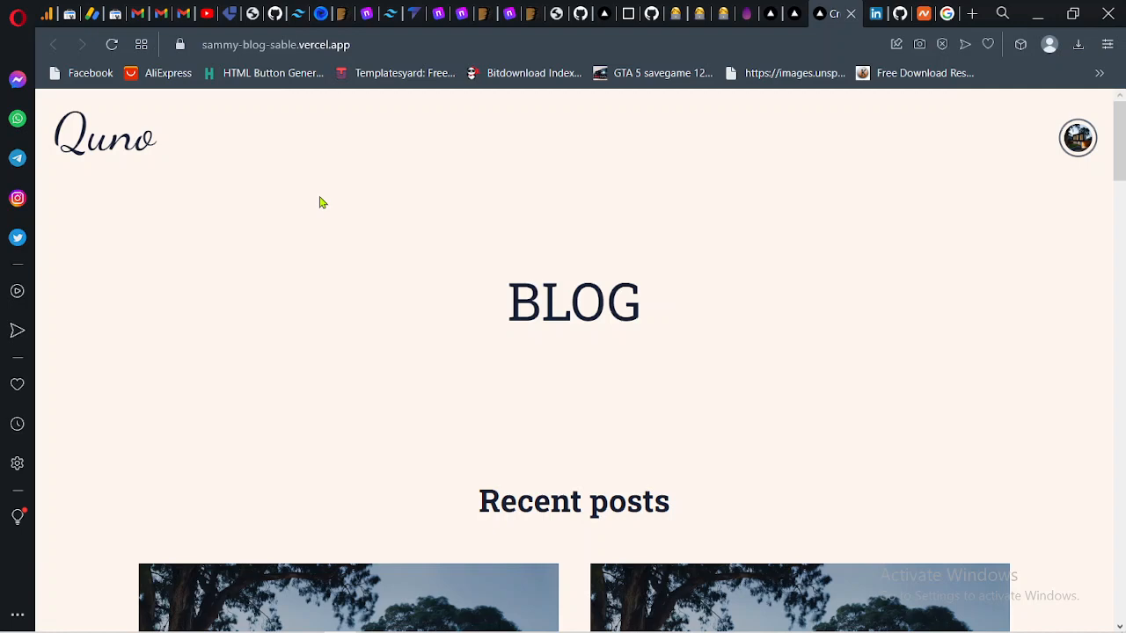
{"action": "left_click", "coordinate": [308, 44]}
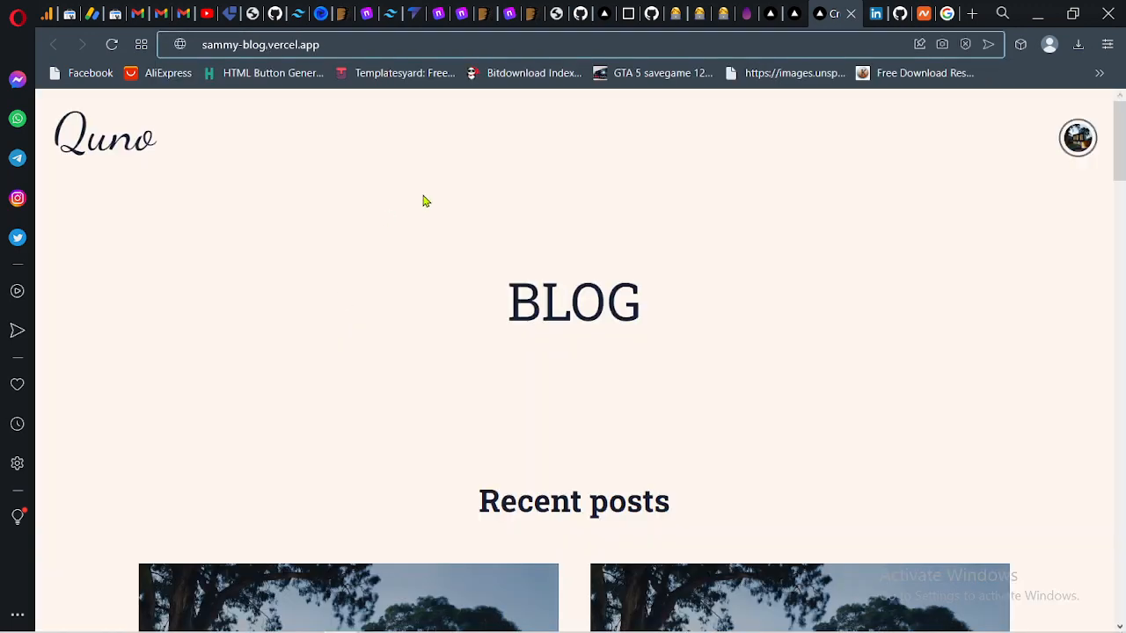
{"action": "mouse_move", "coordinate": [475, 114]}
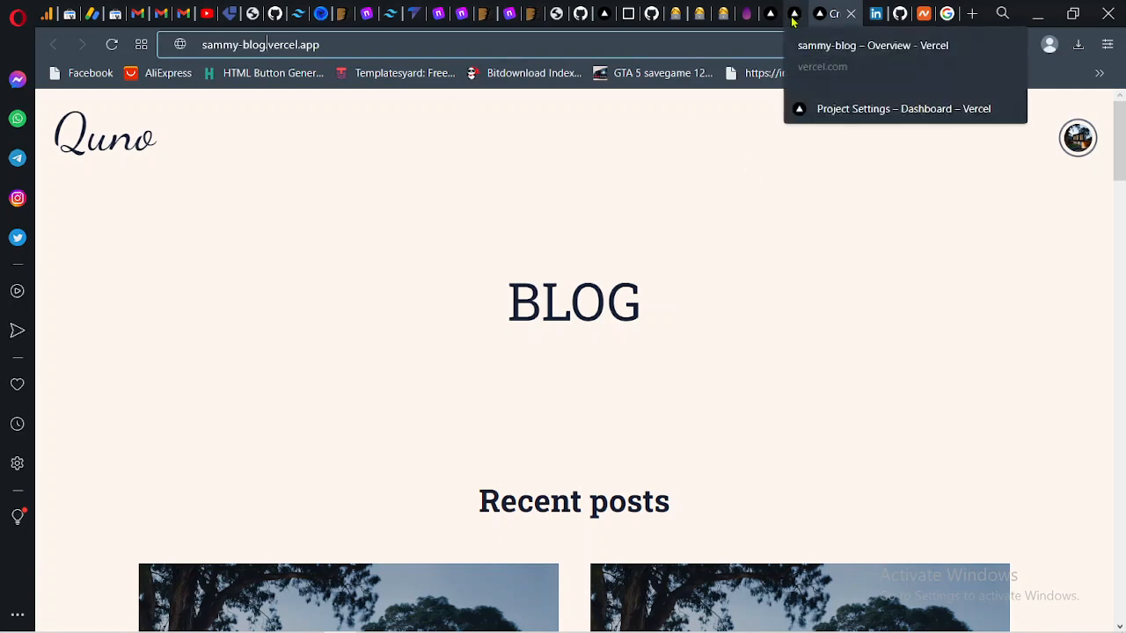
{"action": "scroll", "scroll_direction": "down", "scroll_amount": 3}
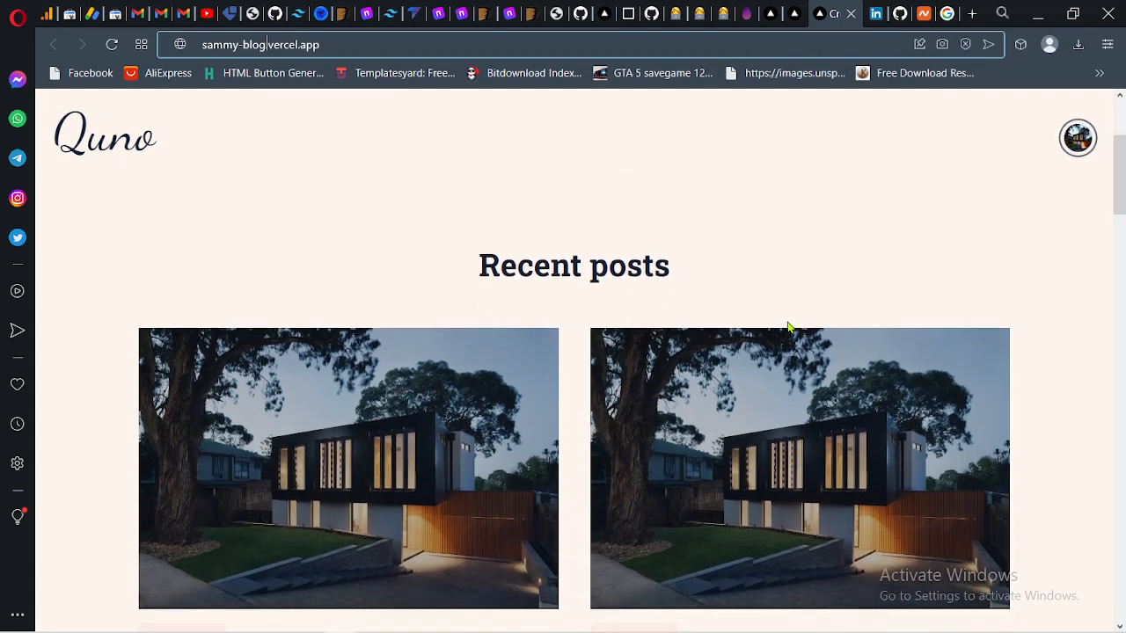